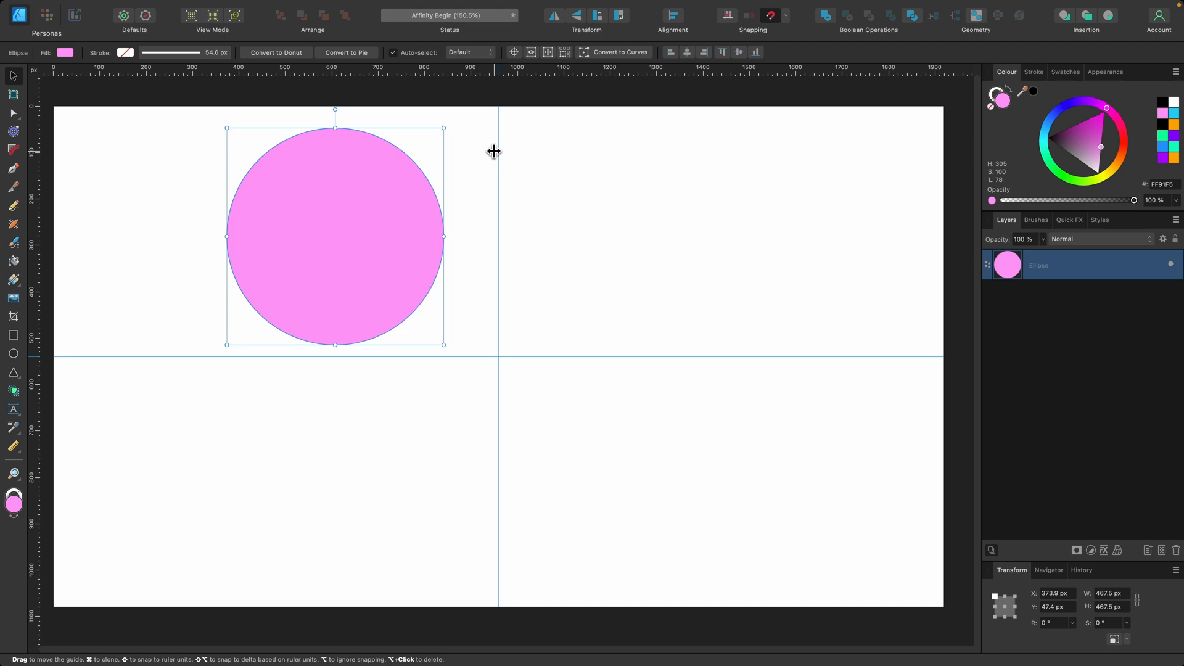
pyautogui.moveTo(575, 370)
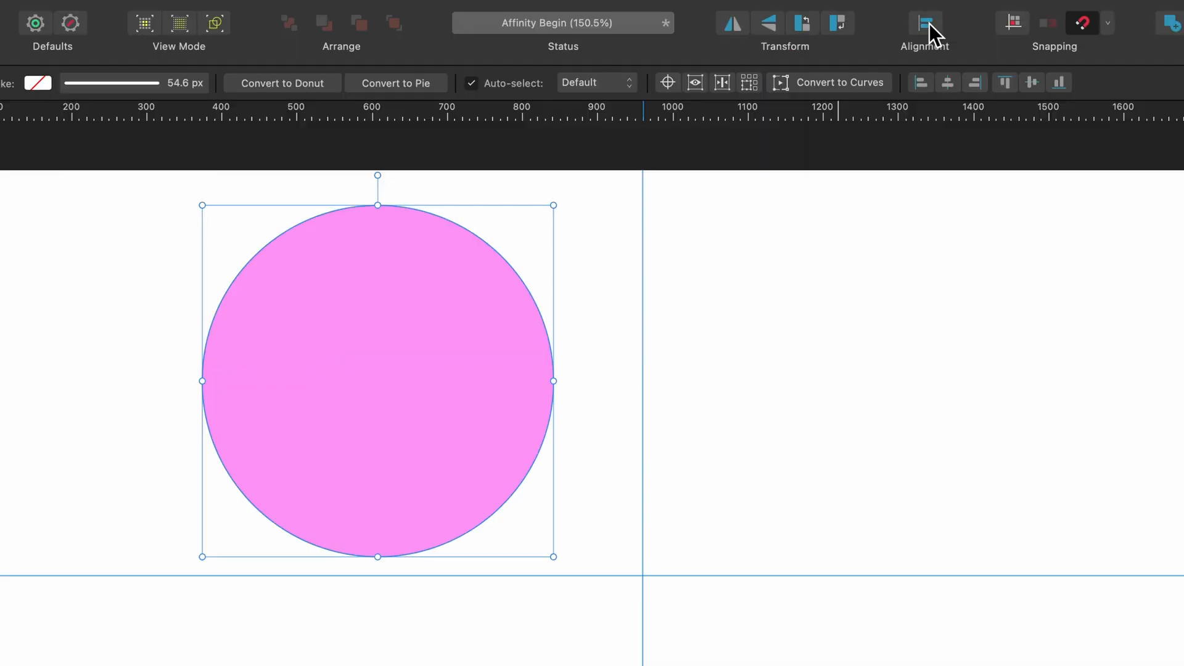
# Align the pink circle to the page's right edge using the alignment options
pyautogui.click(924, 22)
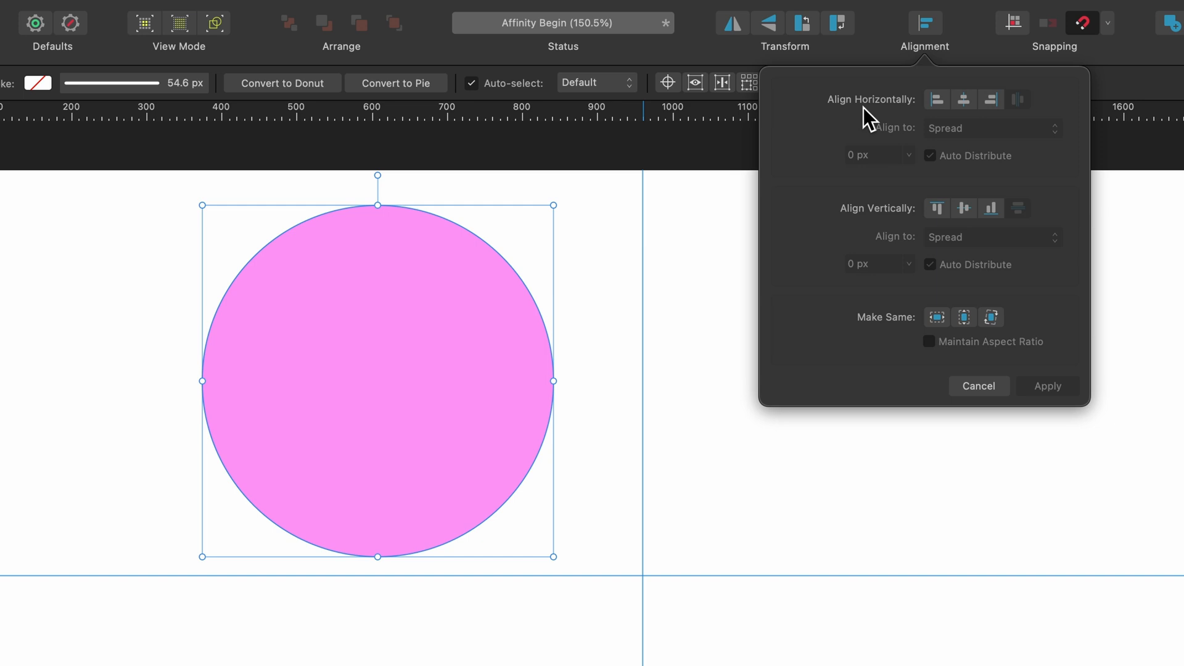
pyautogui.moveTo(936, 99)
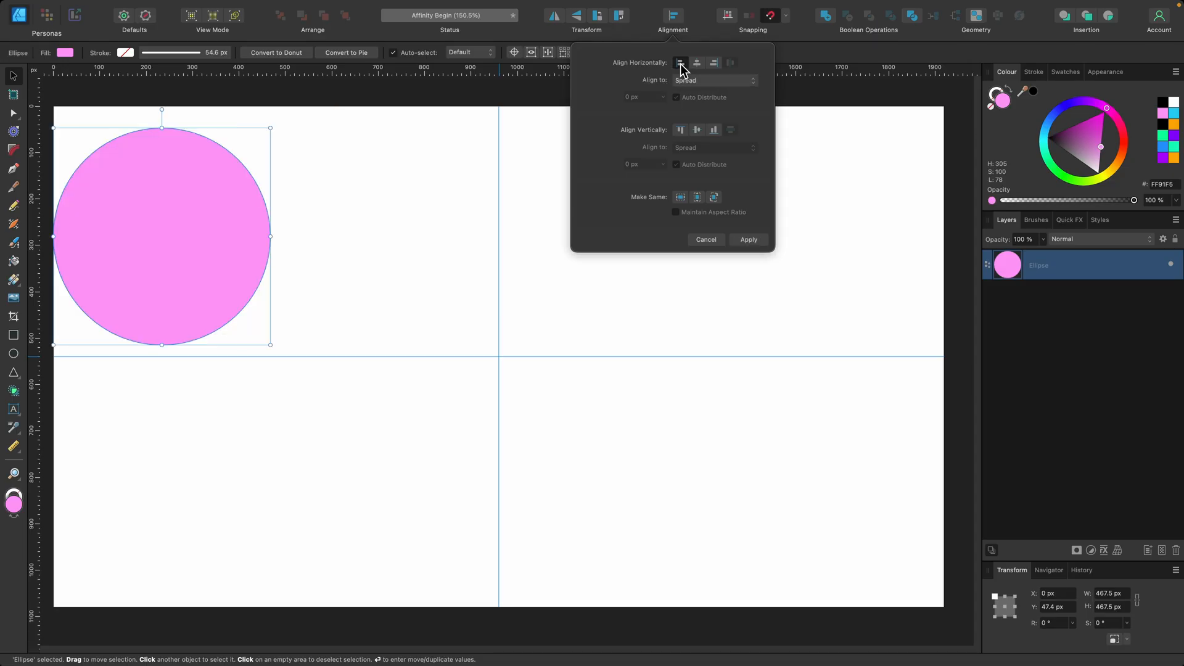
pyautogui.moveTo(249, 333)
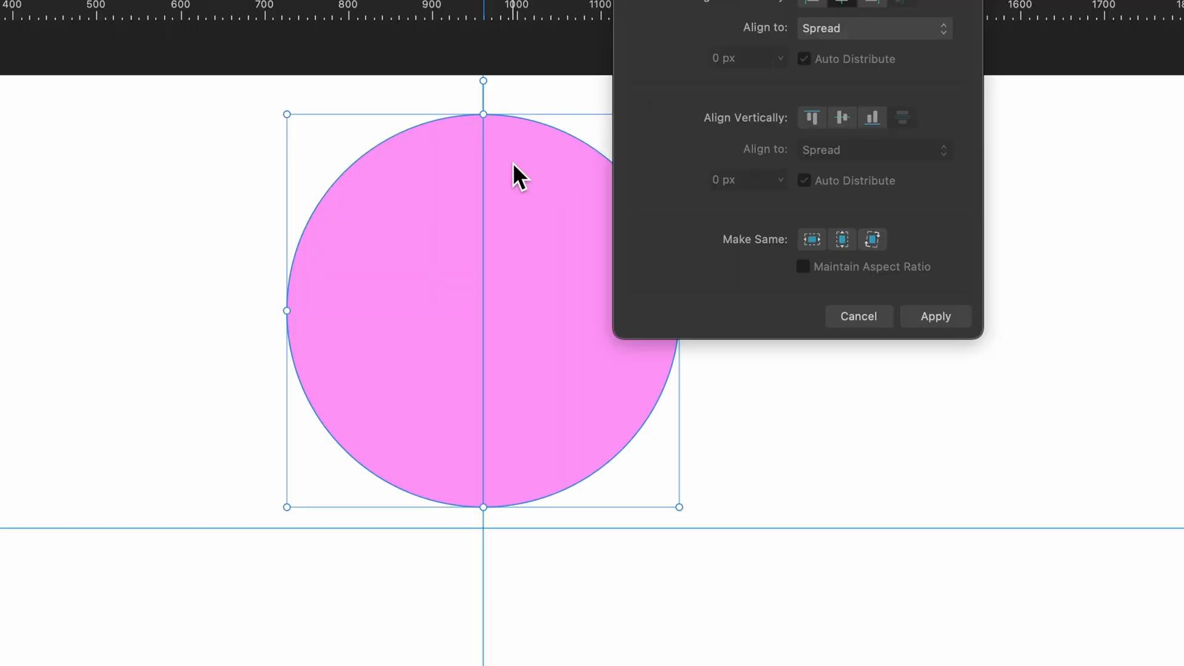
pyautogui.moveTo(561, 193)
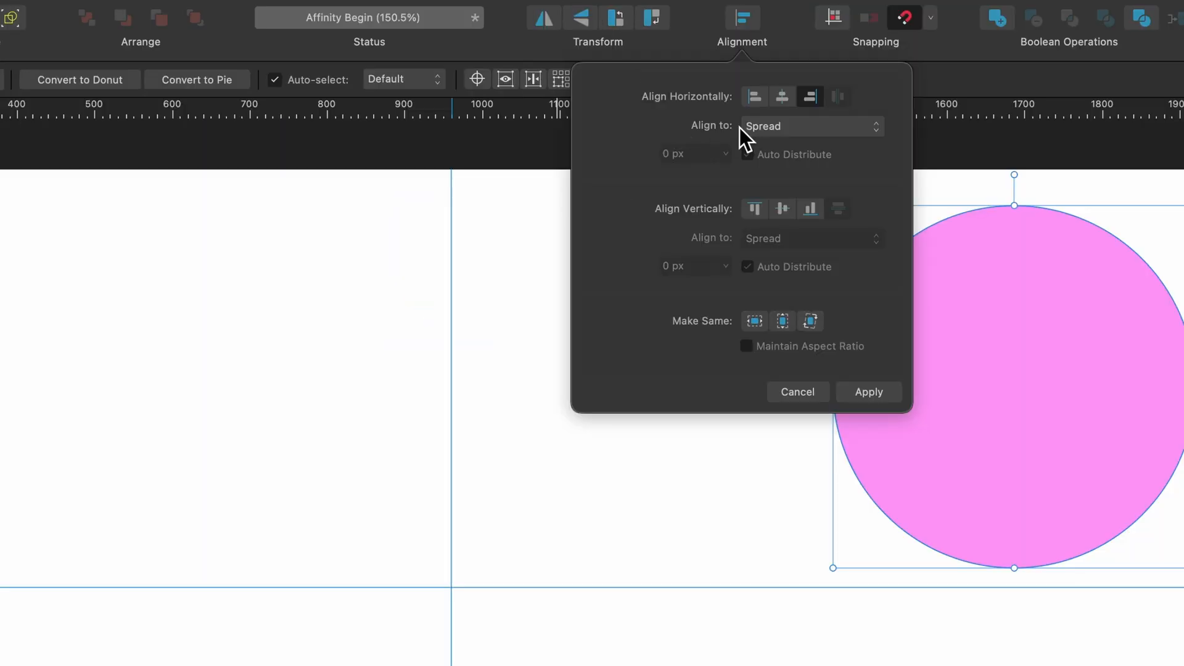
pyautogui.click(747, 154)
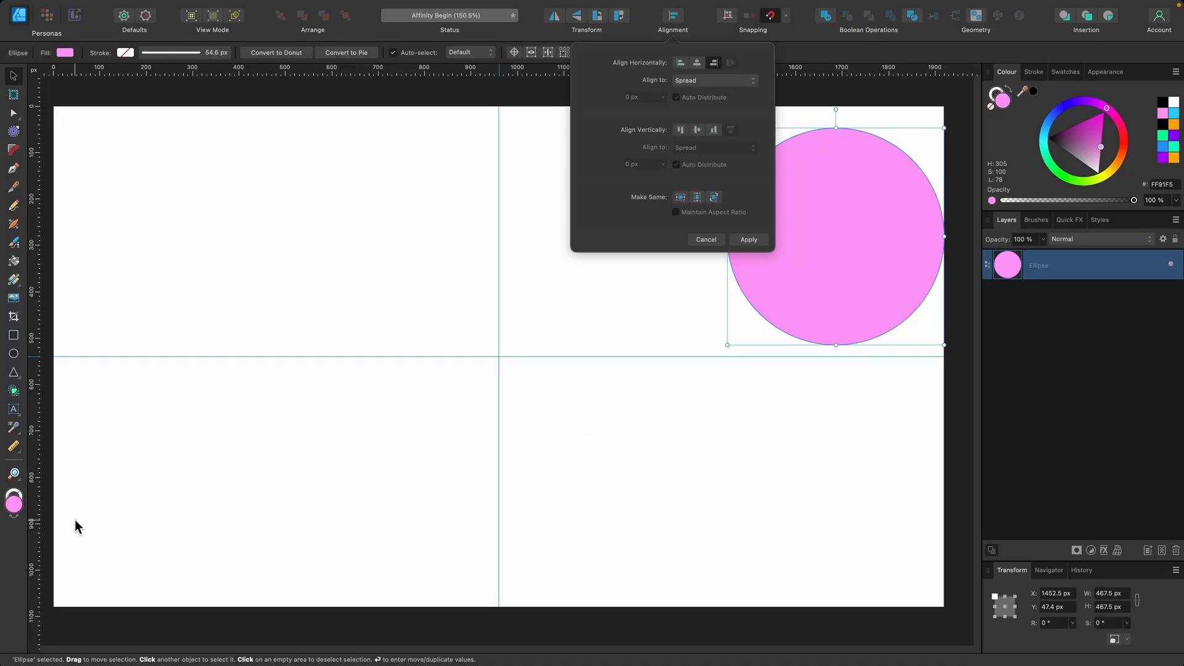
pyautogui.moveTo(773, 162)
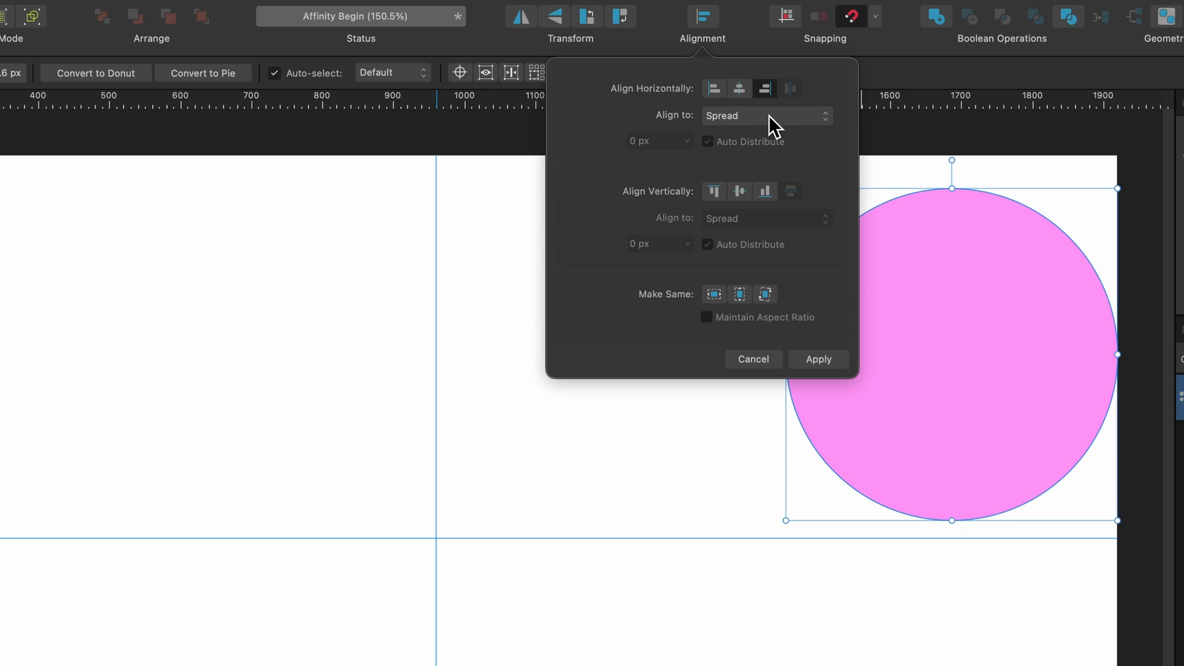
# Check the Align to list, then centre the pink circle horizontally on the page
pyautogui.click(764, 115)
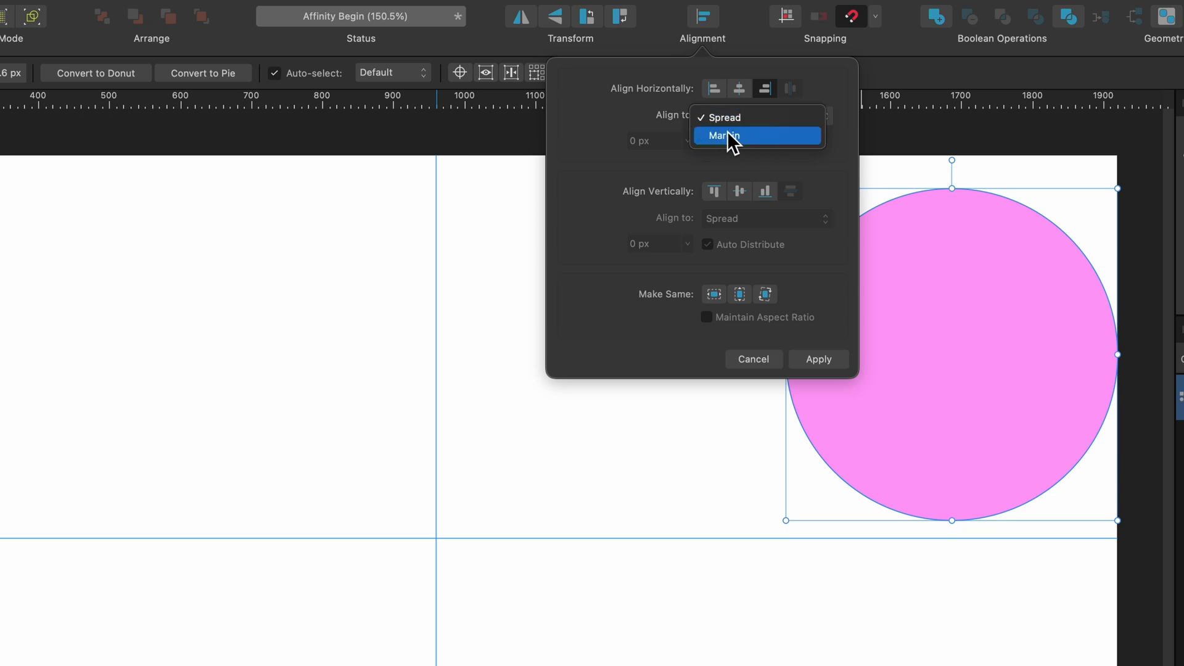
pyautogui.moveTo(626, 117)
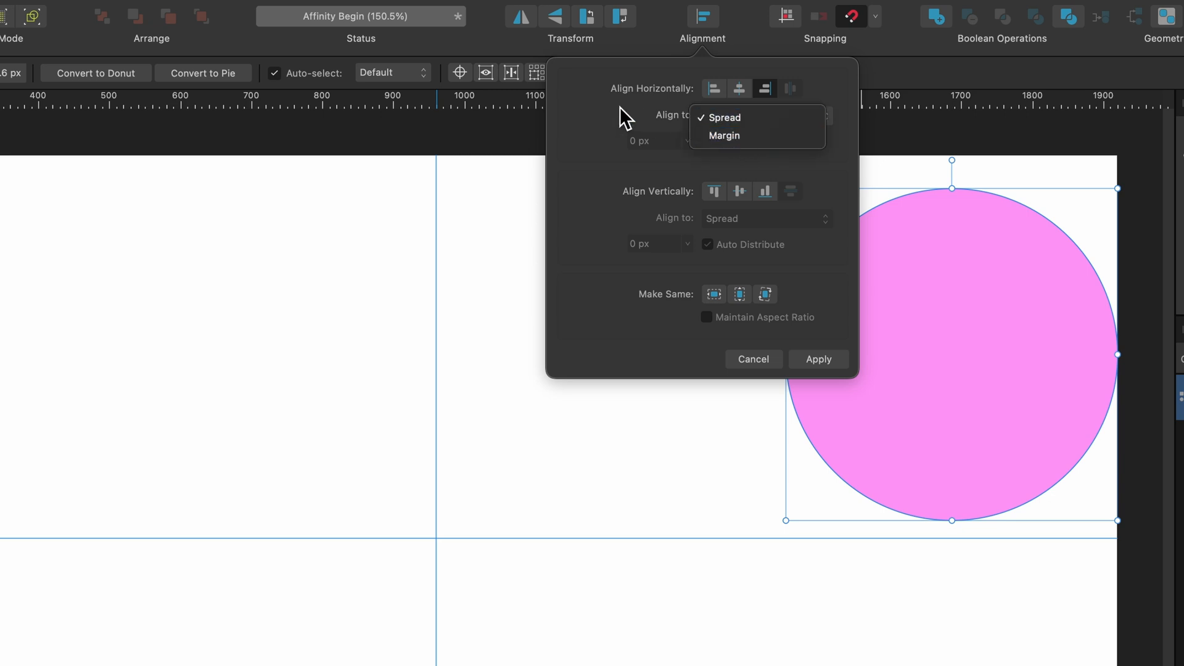
pyautogui.click(723, 117)
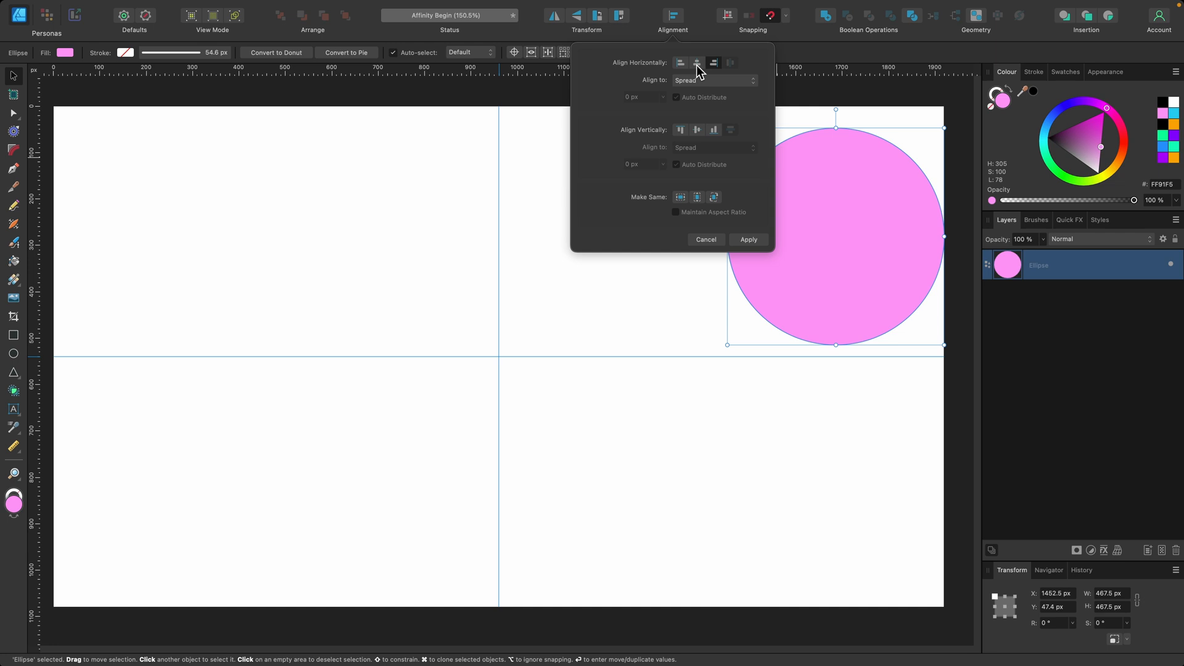
pyautogui.click(696, 63)
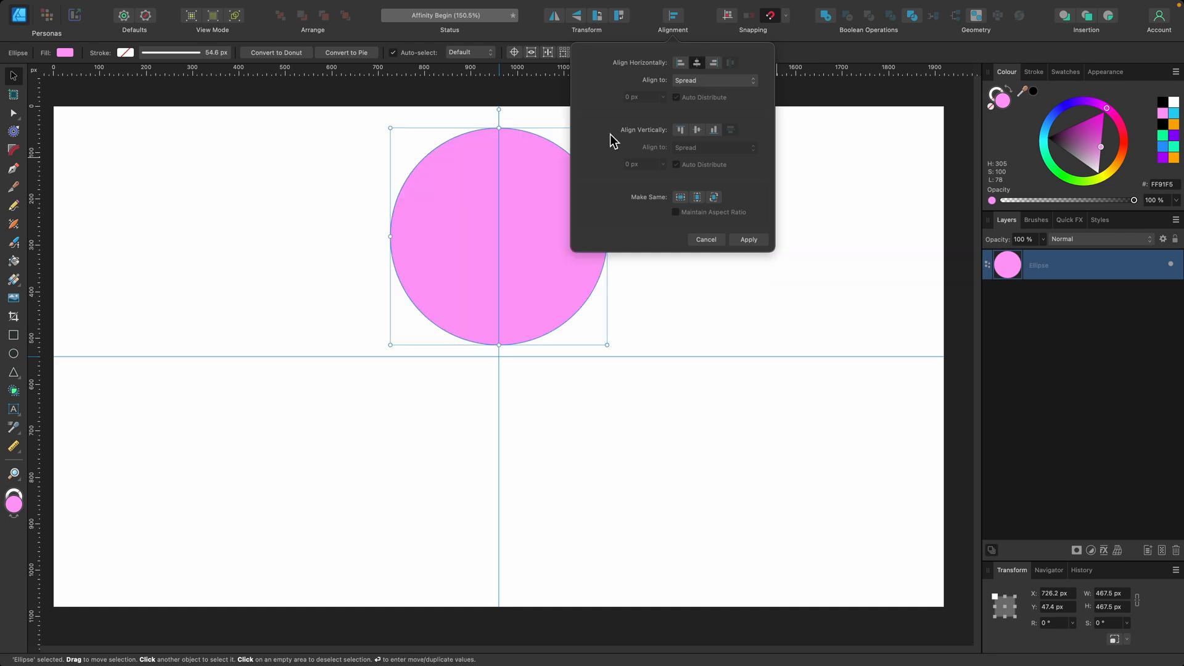
pyautogui.moveTo(680, 129)
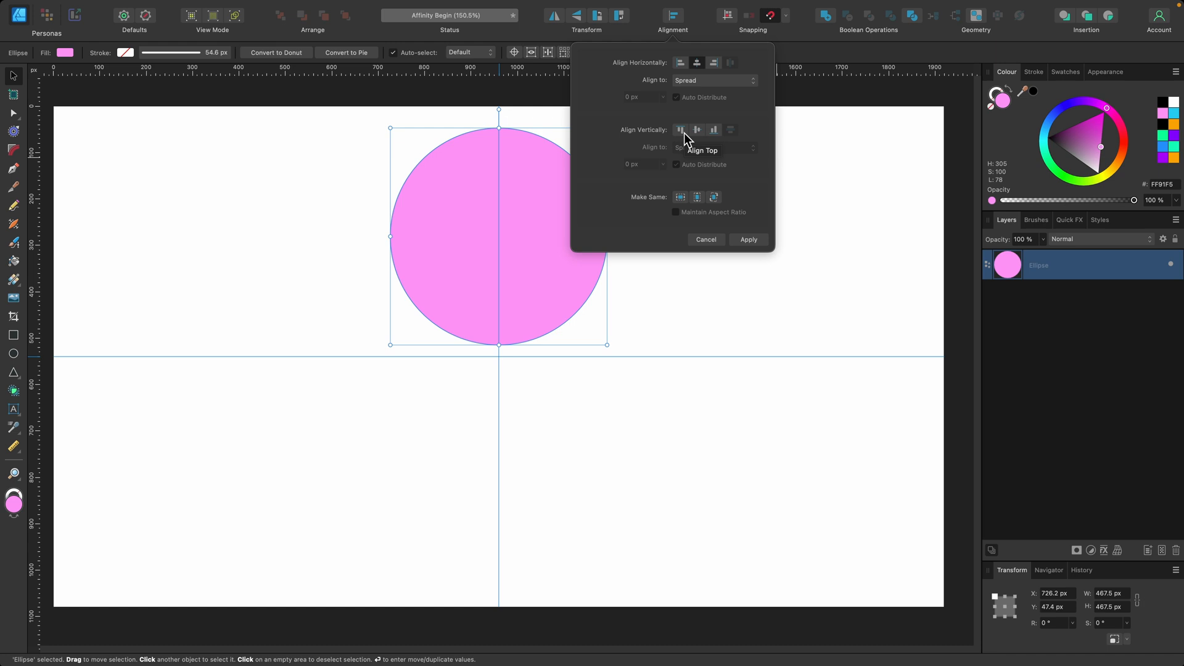
pyautogui.moveTo(696, 129)
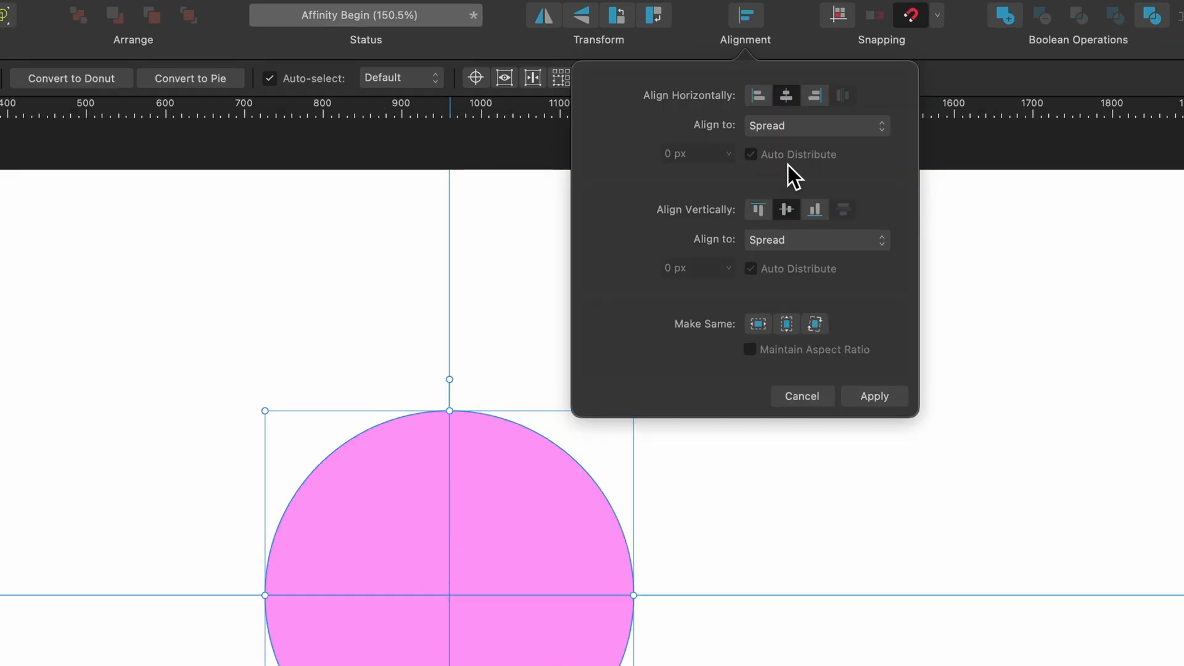
pyautogui.moveTo(848, 109)
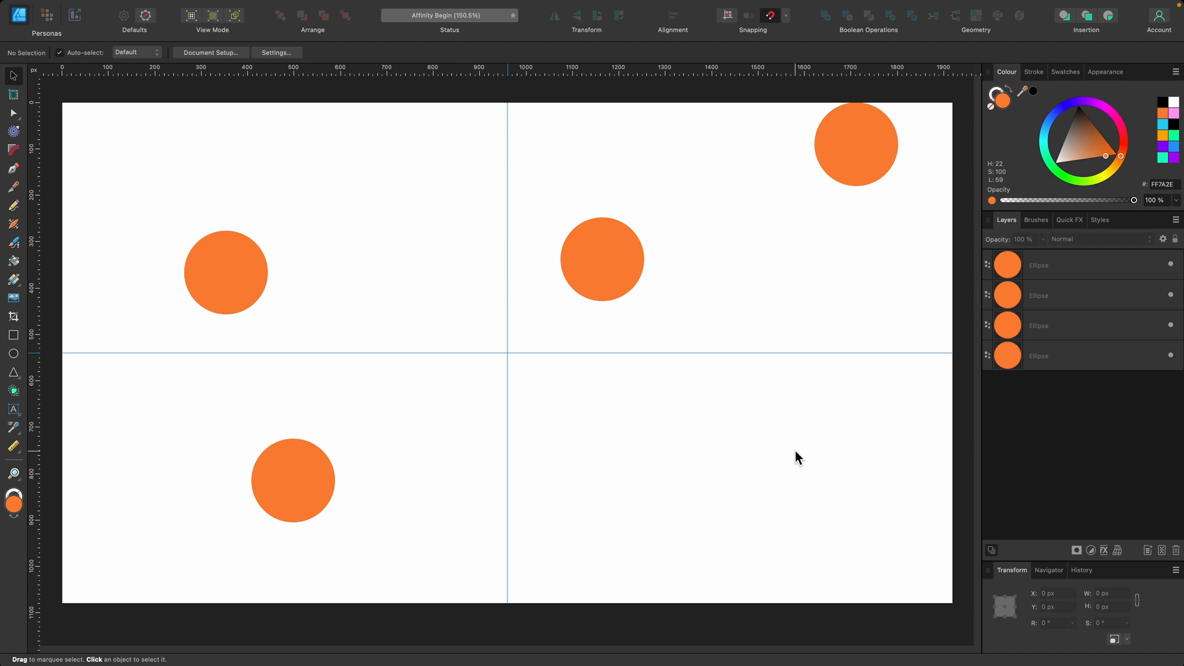
pyautogui.moveTo(933, 581)
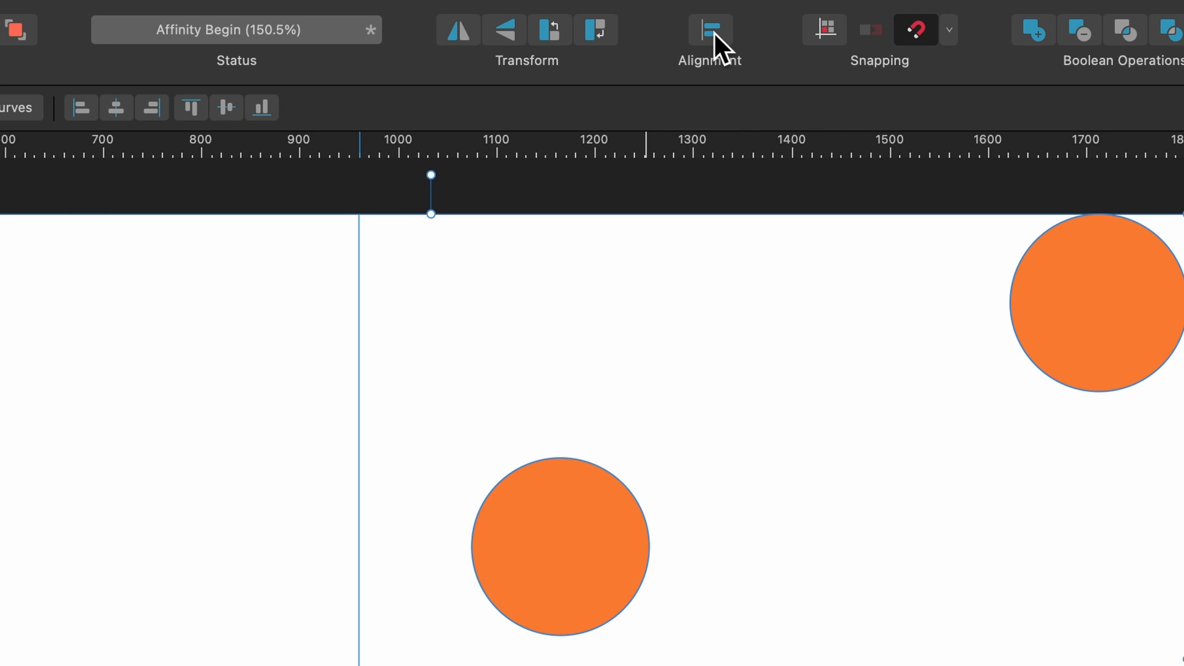
# Align the four orange circles to a common horizontal middle line
pyautogui.click(709, 30)
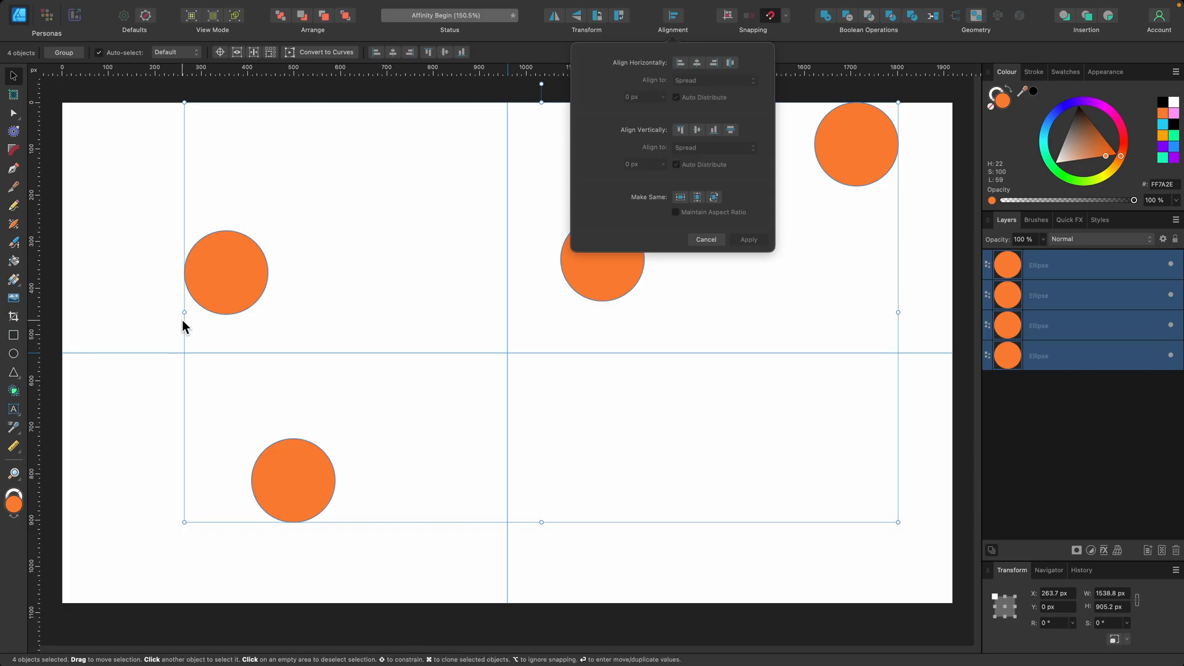
pyautogui.moveTo(631, 140)
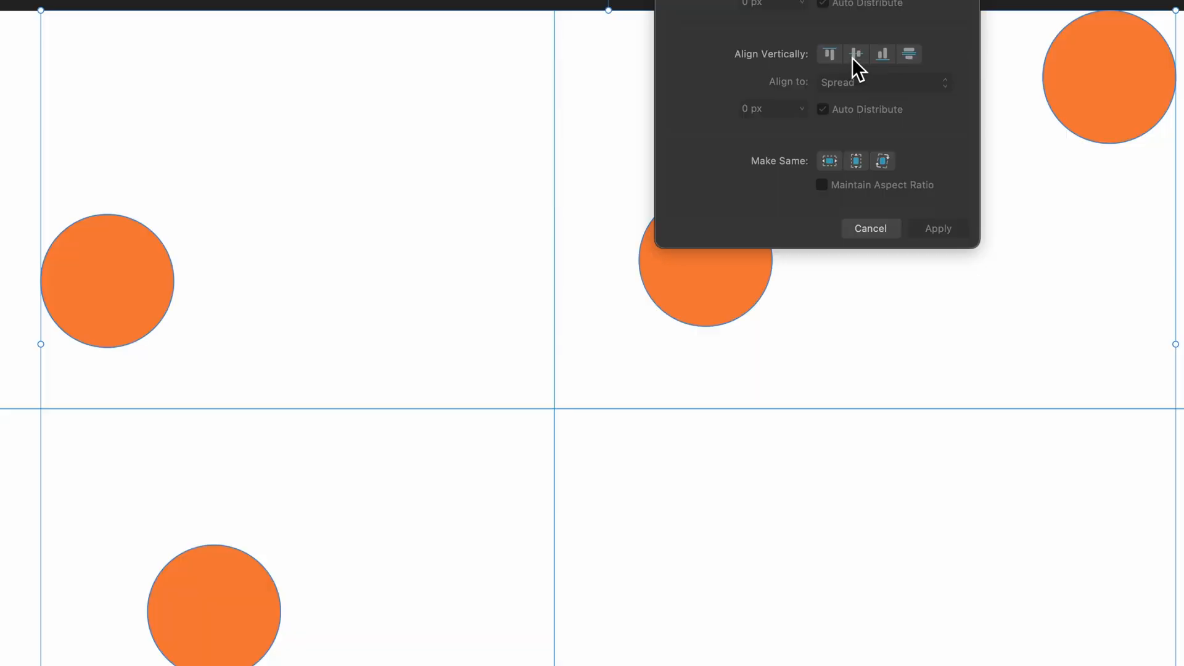
pyautogui.moveTo(856, 54)
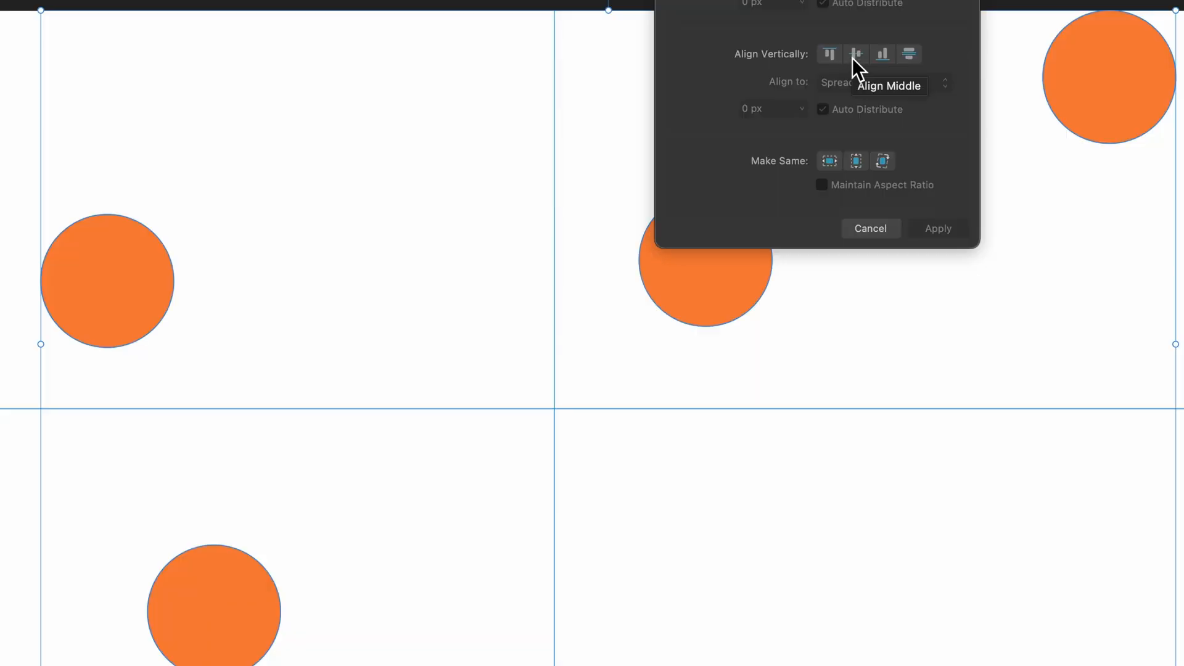
pyautogui.click(855, 53)
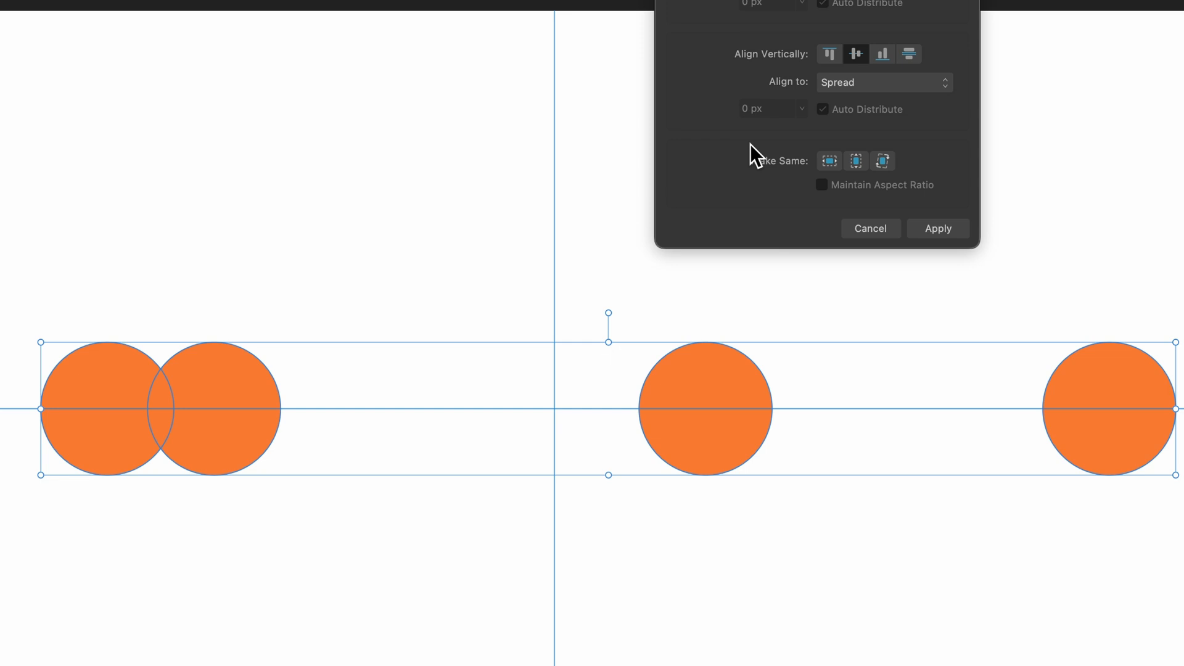
pyautogui.moveTo(1082, 333)
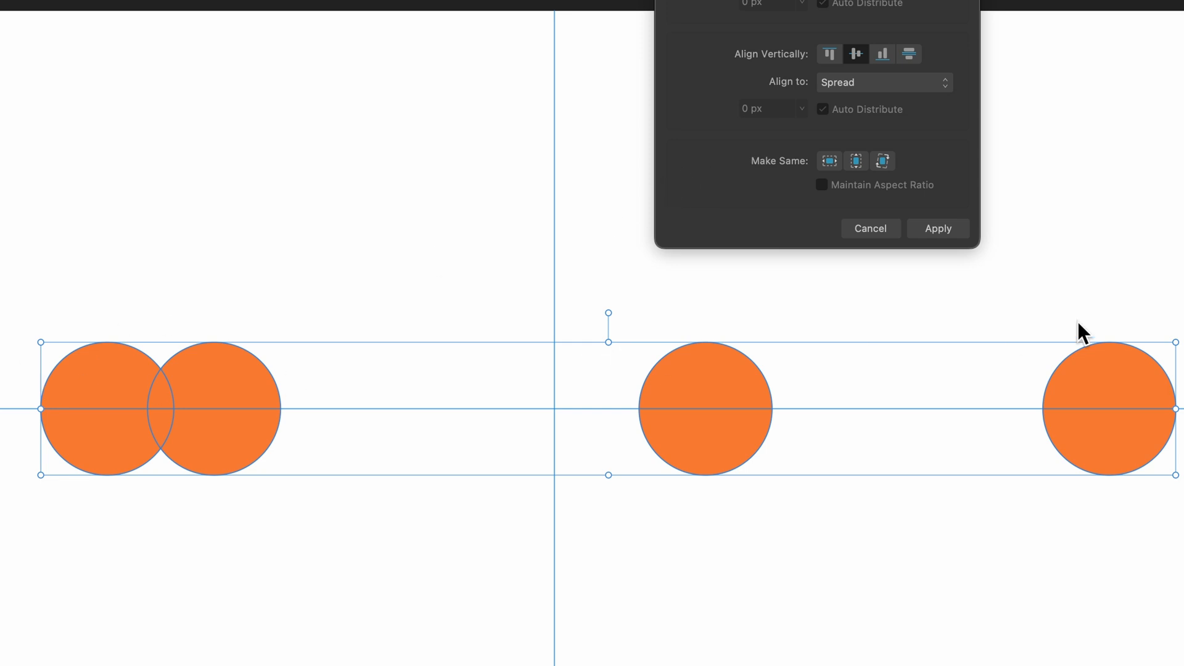
pyautogui.moveTo(895, 404)
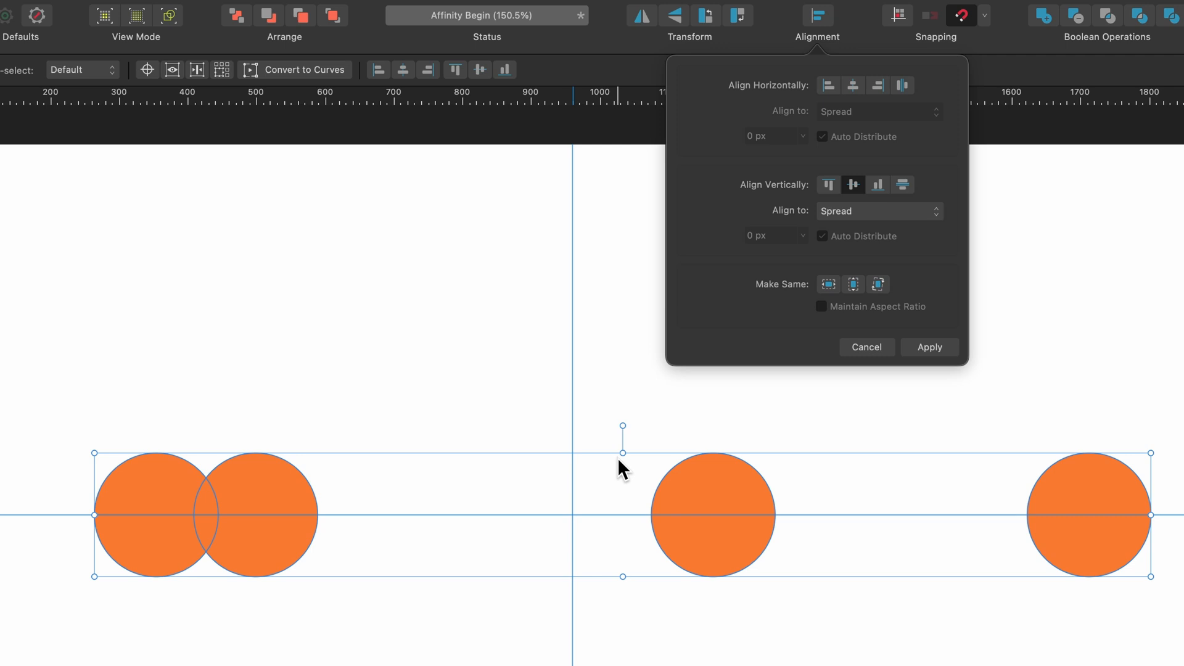
pyautogui.moveTo(905, 97)
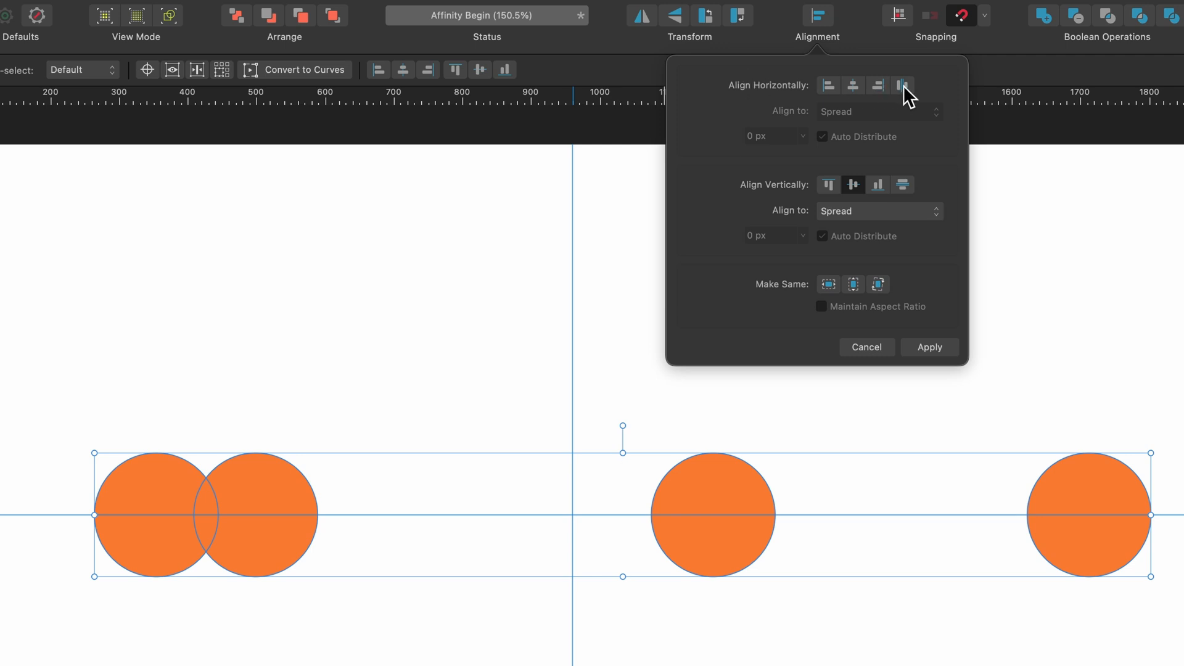
pyautogui.moveTo(901, 85)
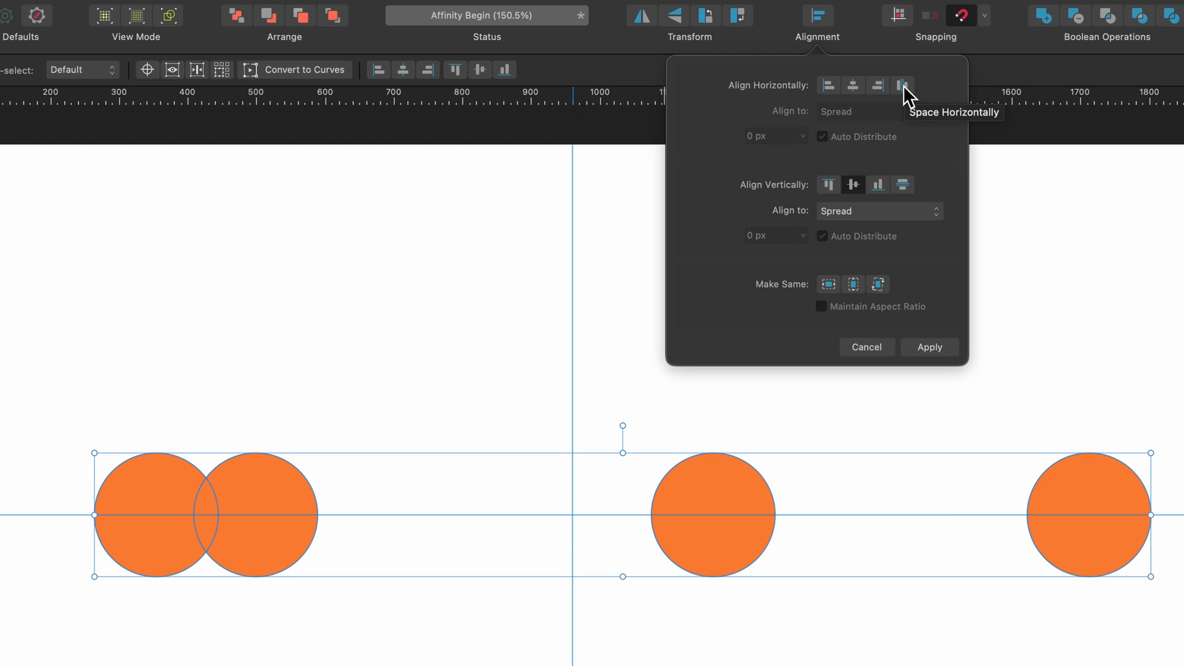
# Space the four orange circles horizontally along their row
pyautogui.click(901, 85)
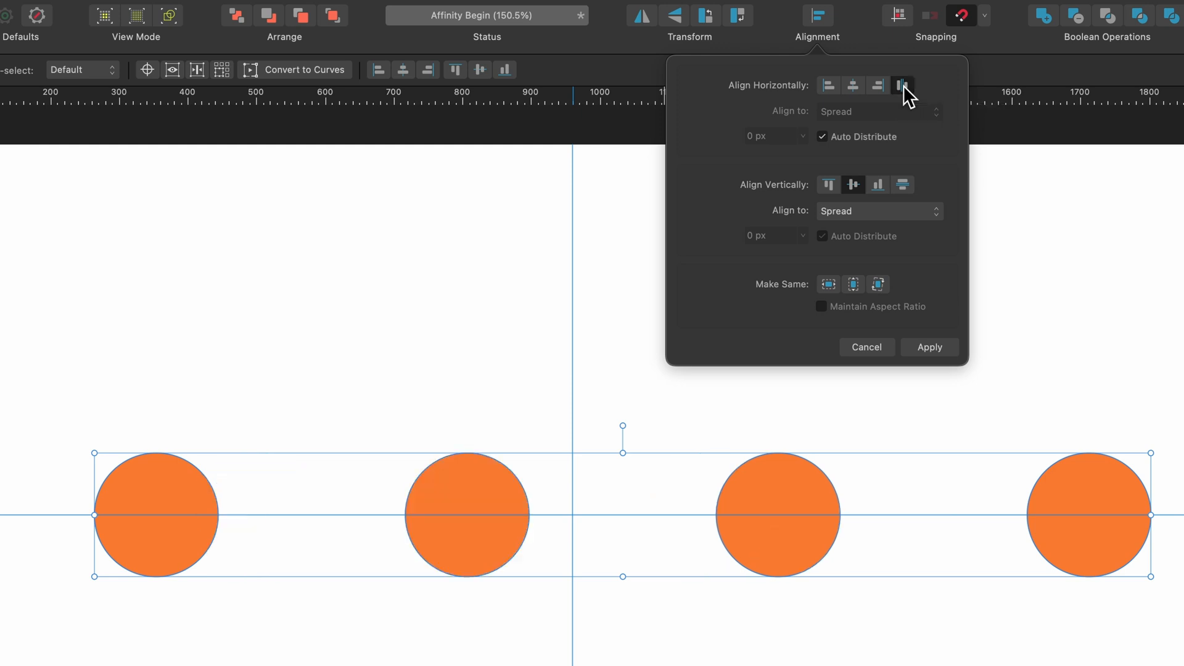
pyautogui.moveTo(632, 515)
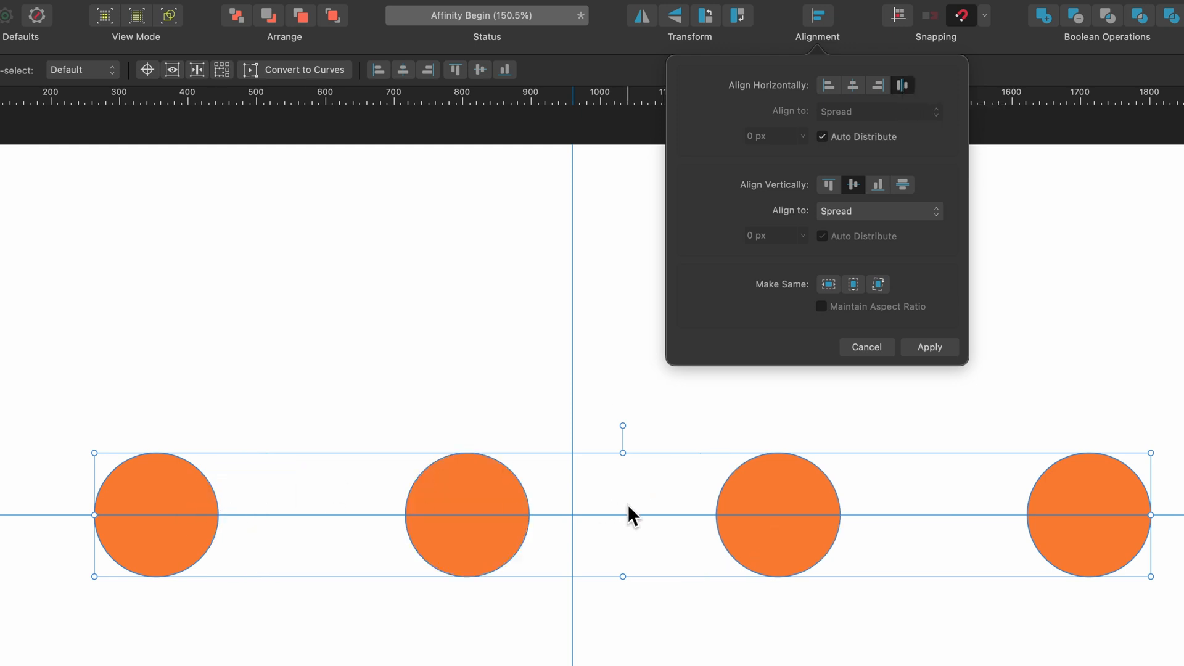
pyautogui.moveTo(933, 453)
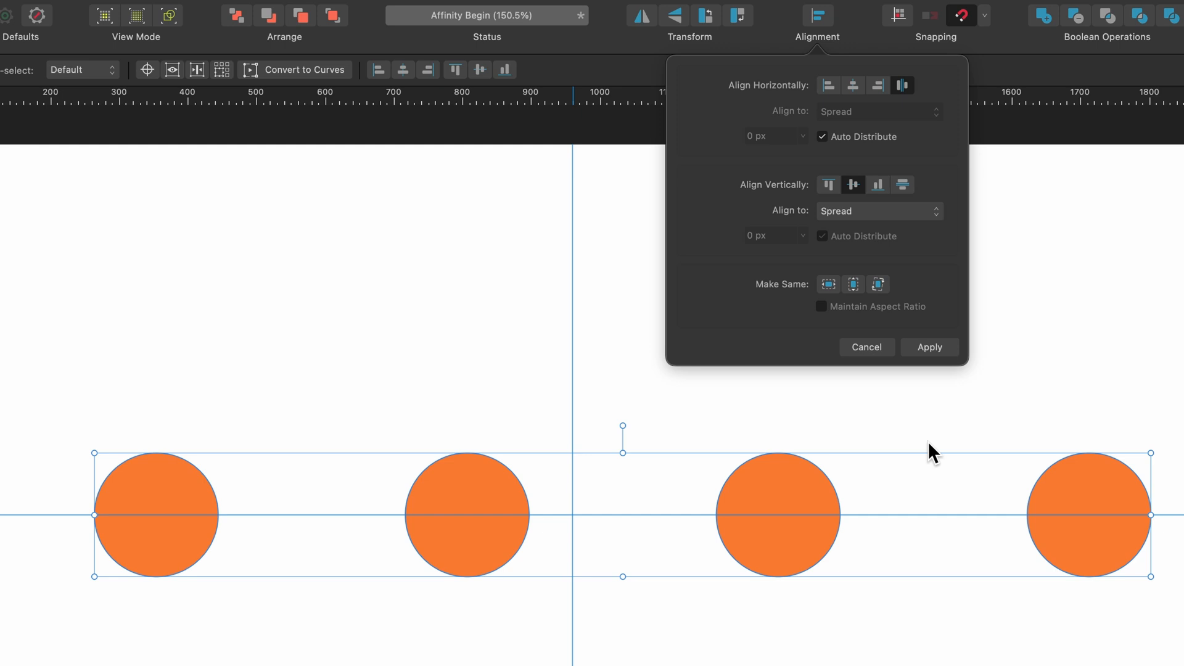
pyautogui.moveTo(973, 545)
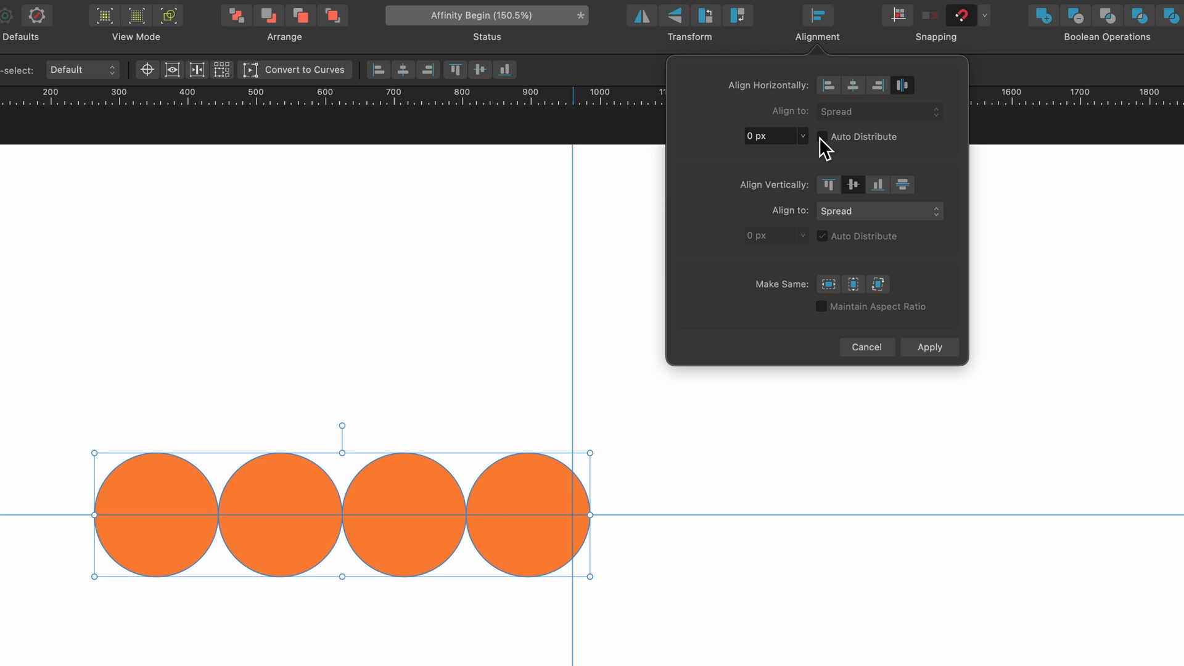
pyautogui.moveTo(329, 518)
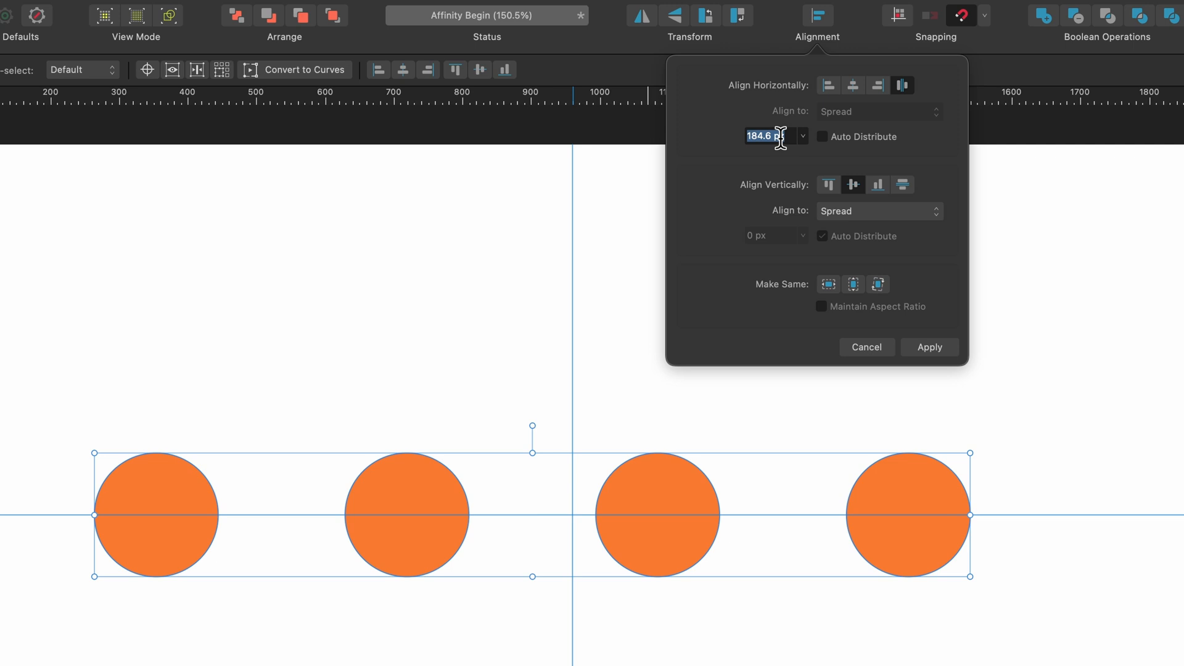
# Set the horizontal spacing between the orange circles to 100 px
pyautogui.write('100')
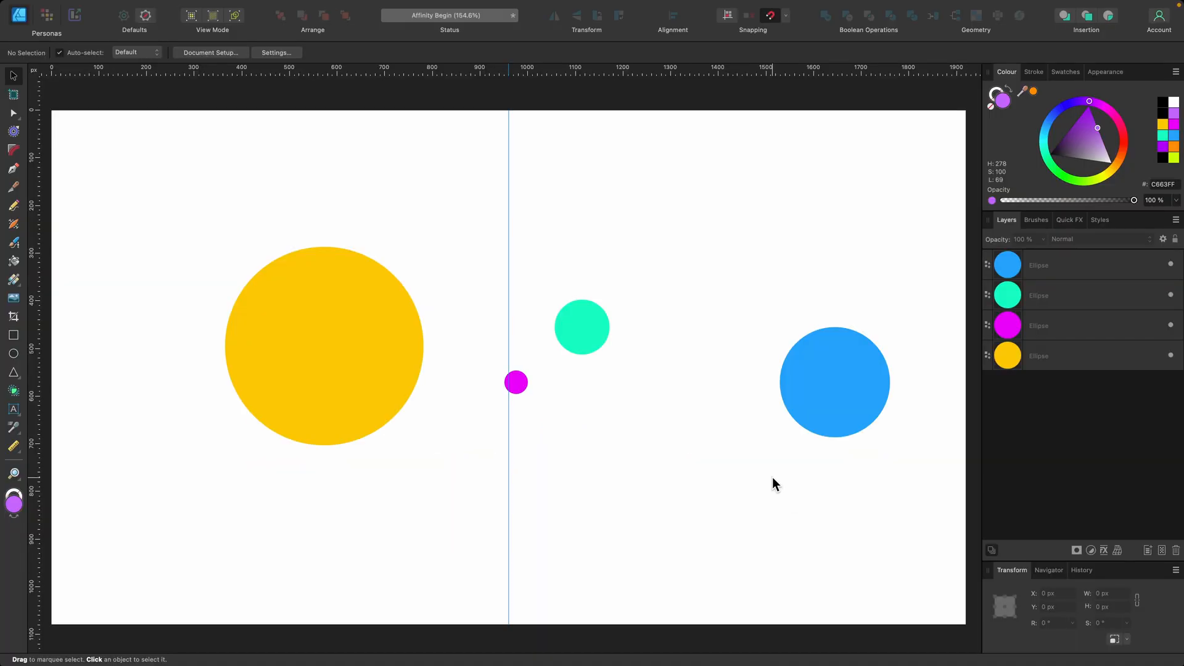
pyautogui.moveTo(803, 380)
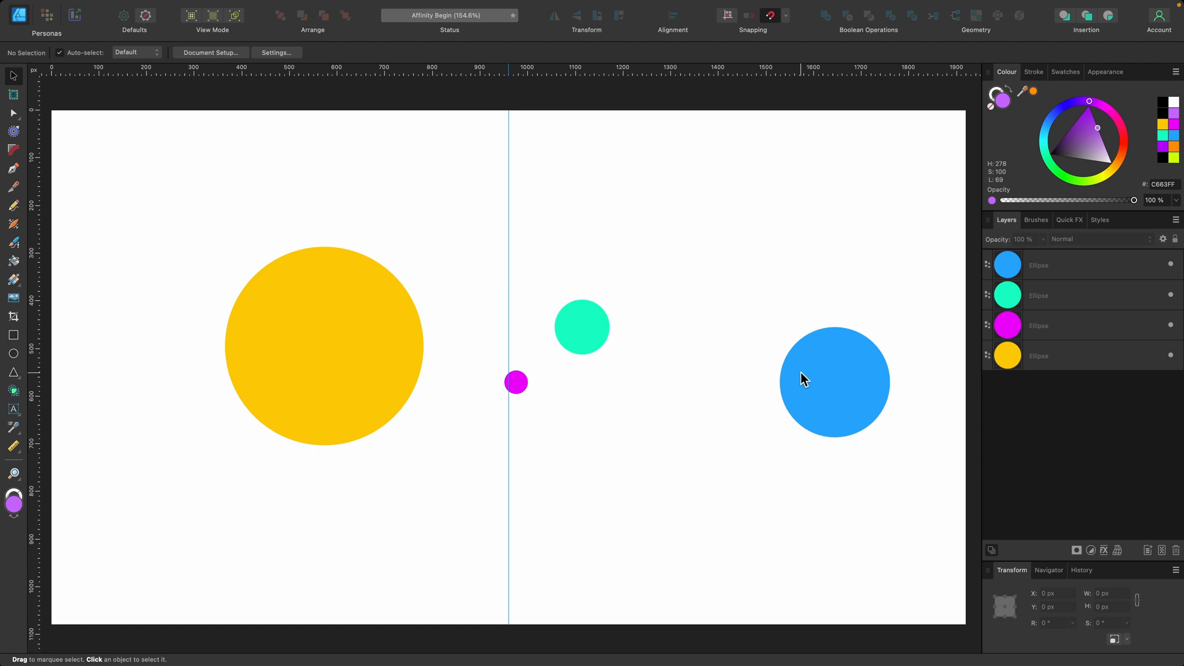
pyautogui.moveTo(658, 330)
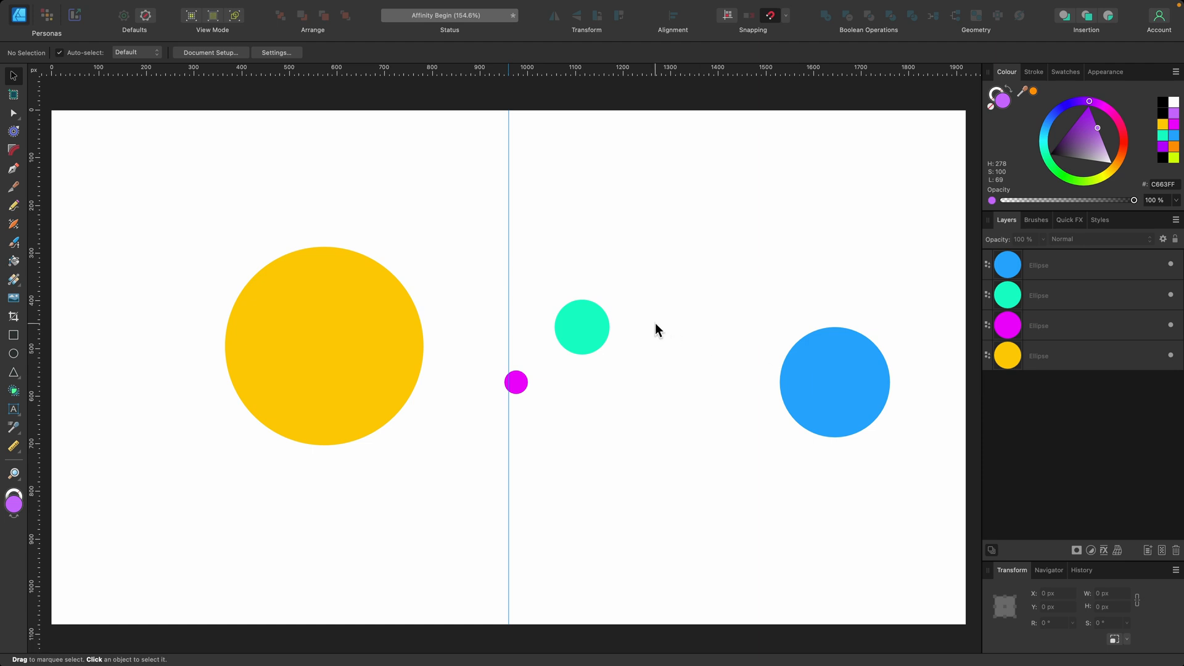
pyautogui.moveTo(523, 353)
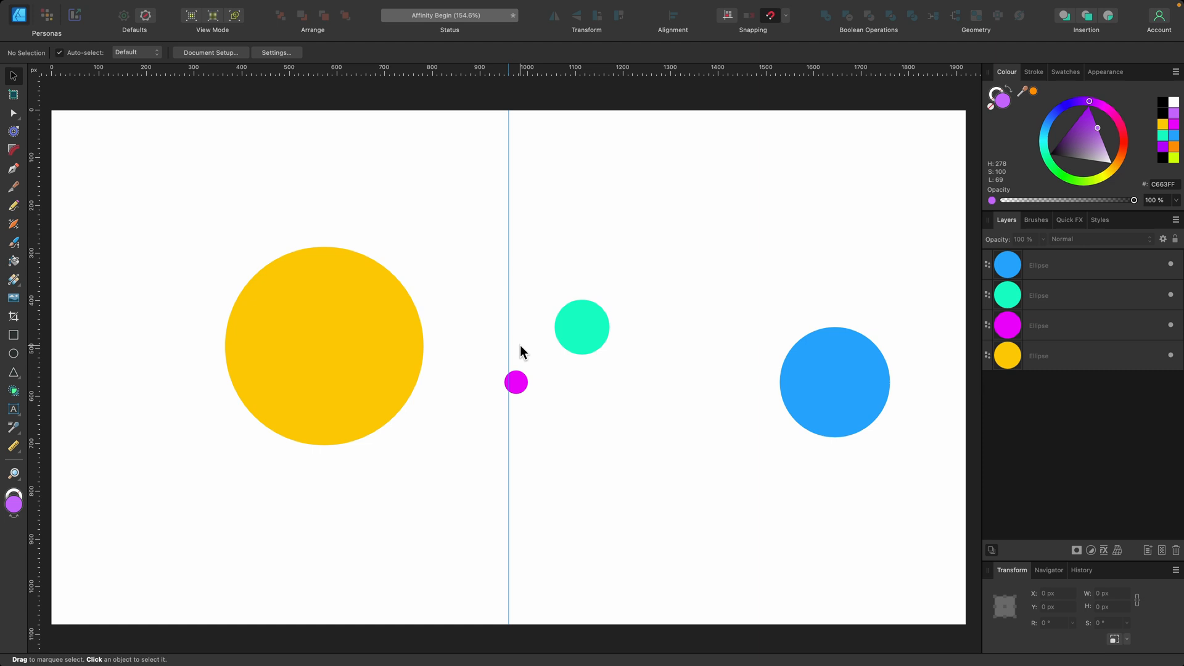
pyautogui.moveTo(932, 497)
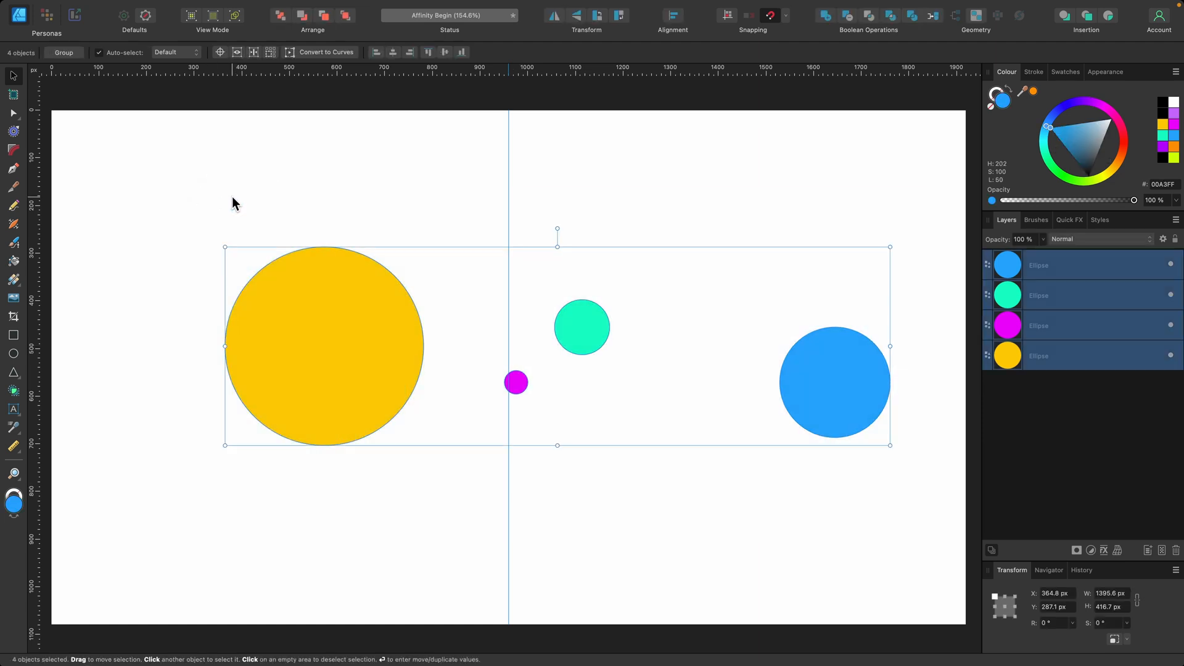
pyautogui.moveTo(581, 361)
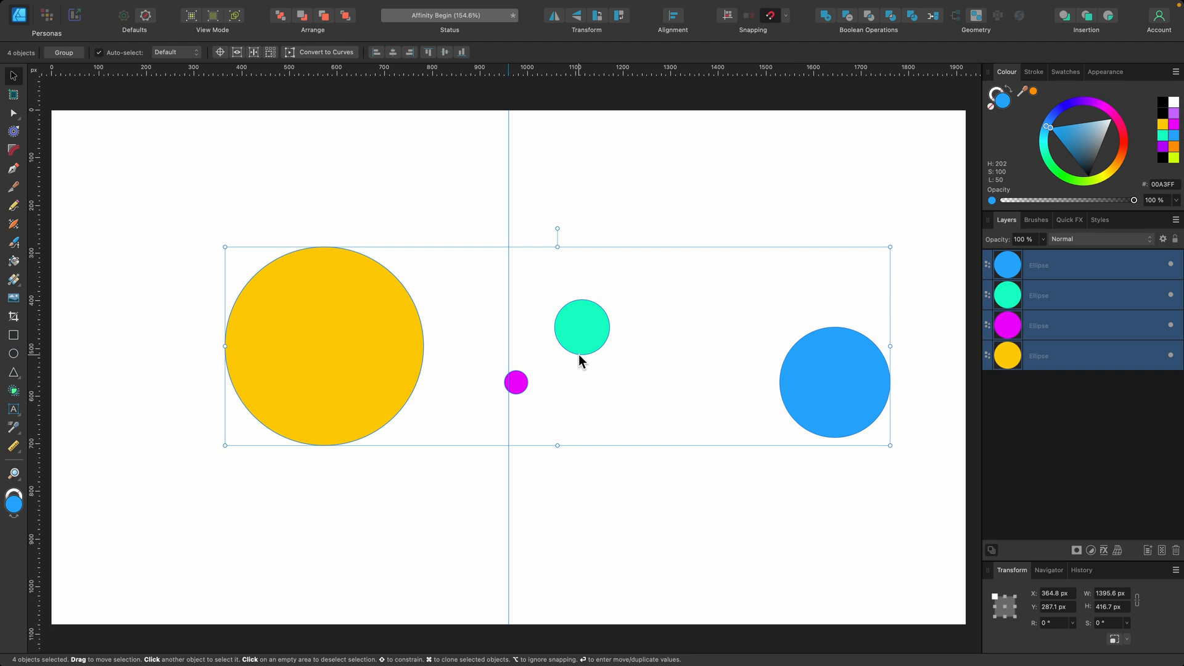
pyautogui.moveTo(582, 329)
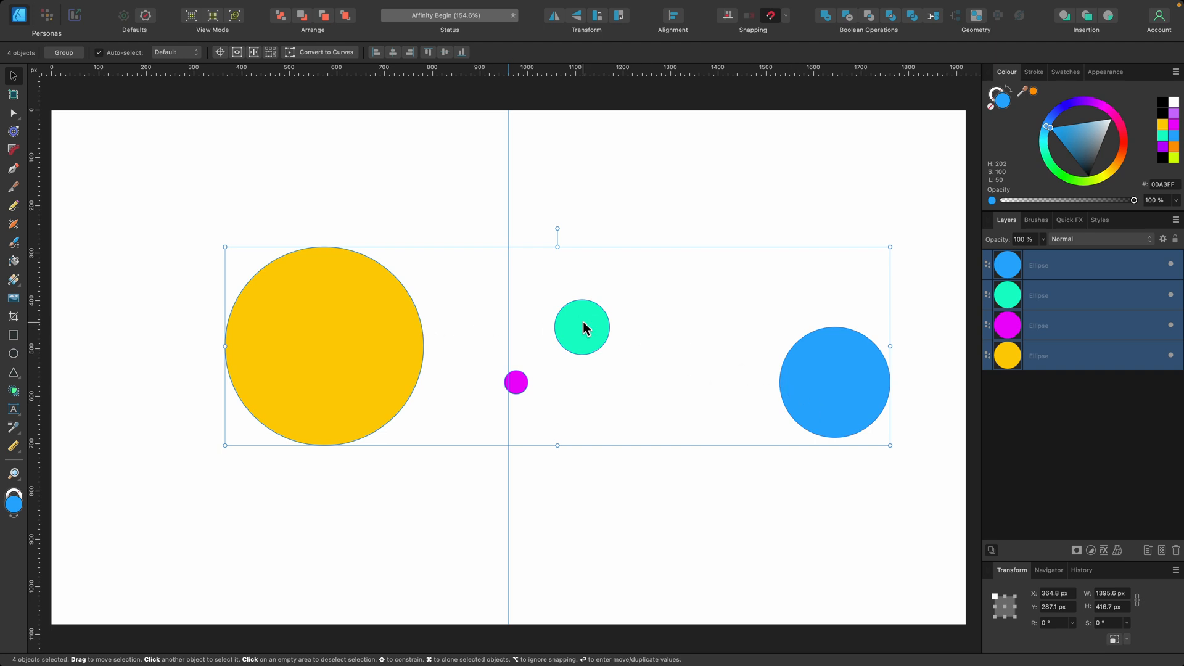
pyautogui.moveTo(604, 325)
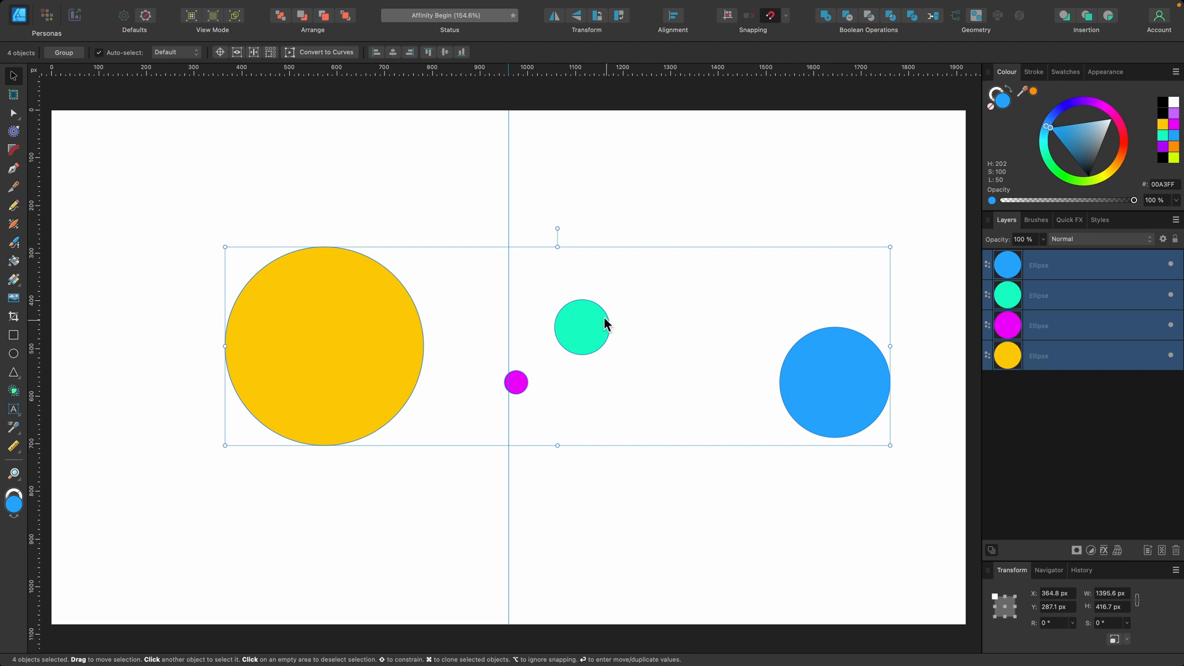
pyautogui.moveTo(584, 330)
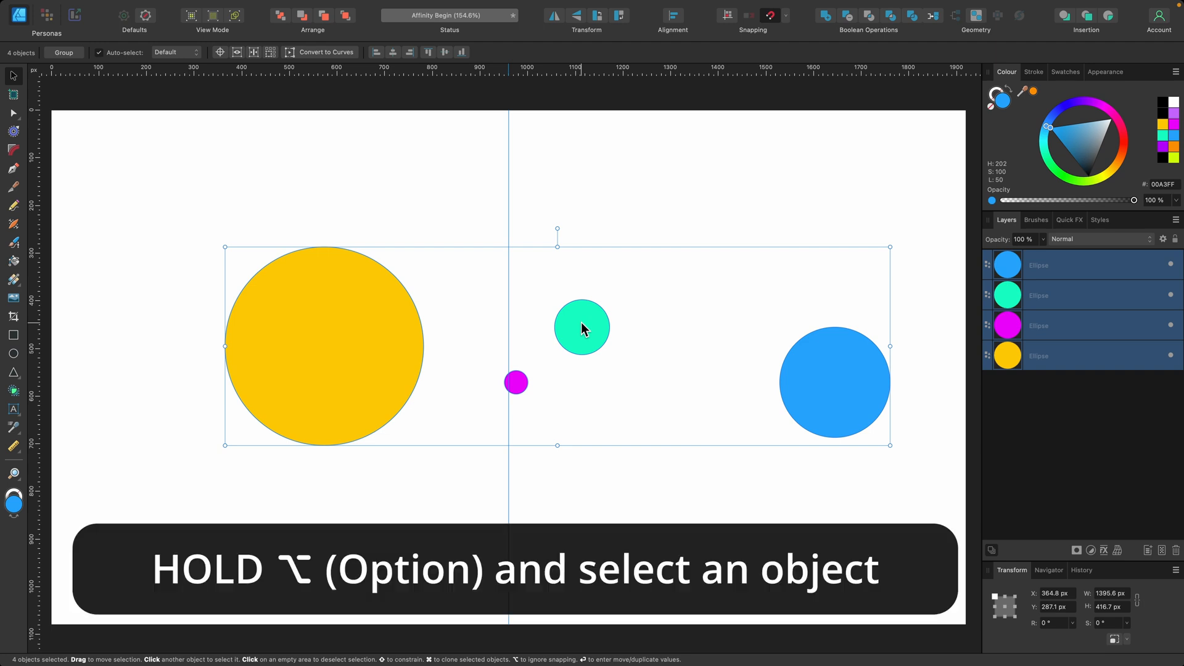
# Option-click the teal circle to make it the key object
pyautogui.click(582, 327)
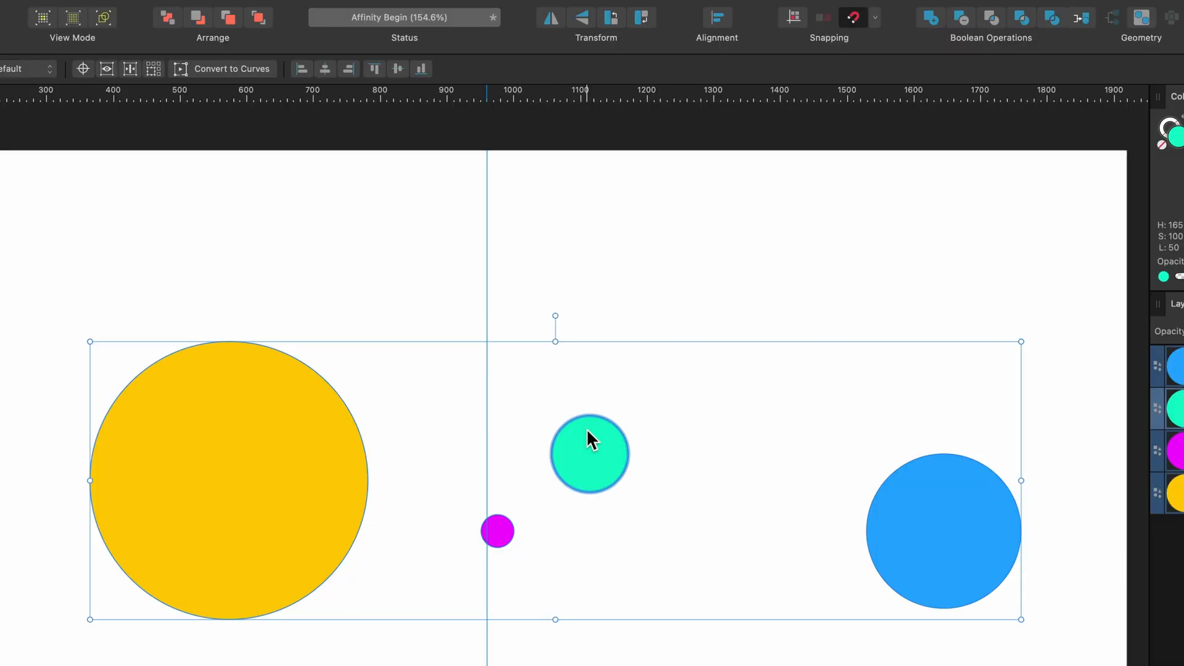
# Space the four circles horizontally and align their vertical middles
pyautogui.click(716, 17)
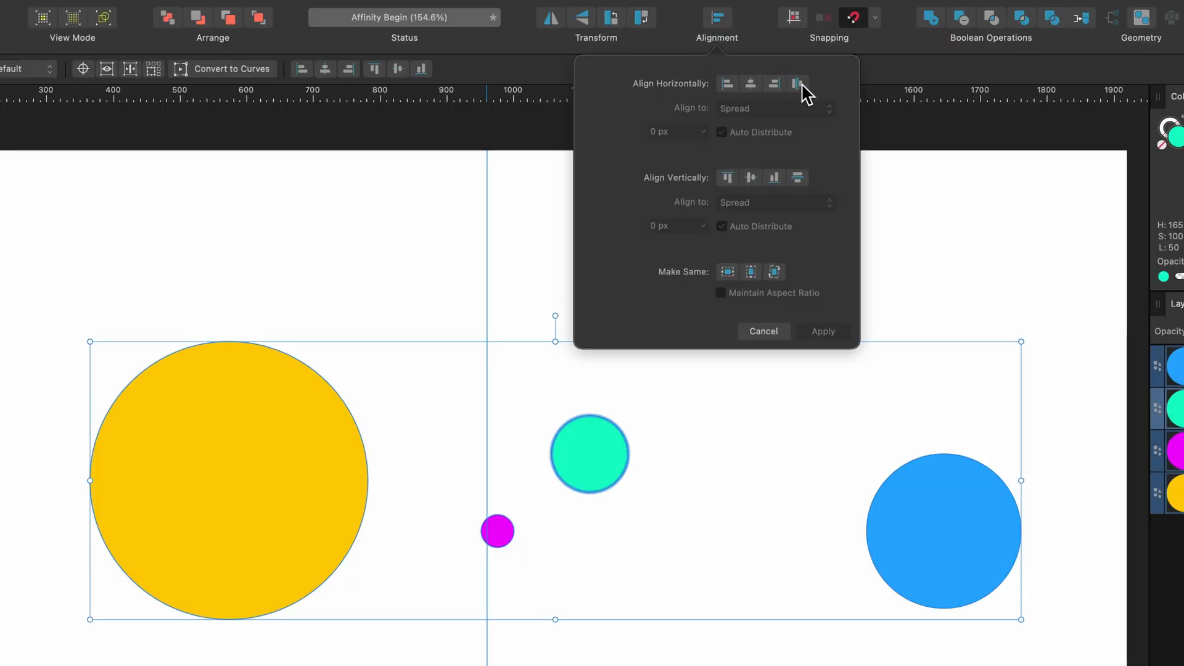
pyautogui.moveTo(794, 83)
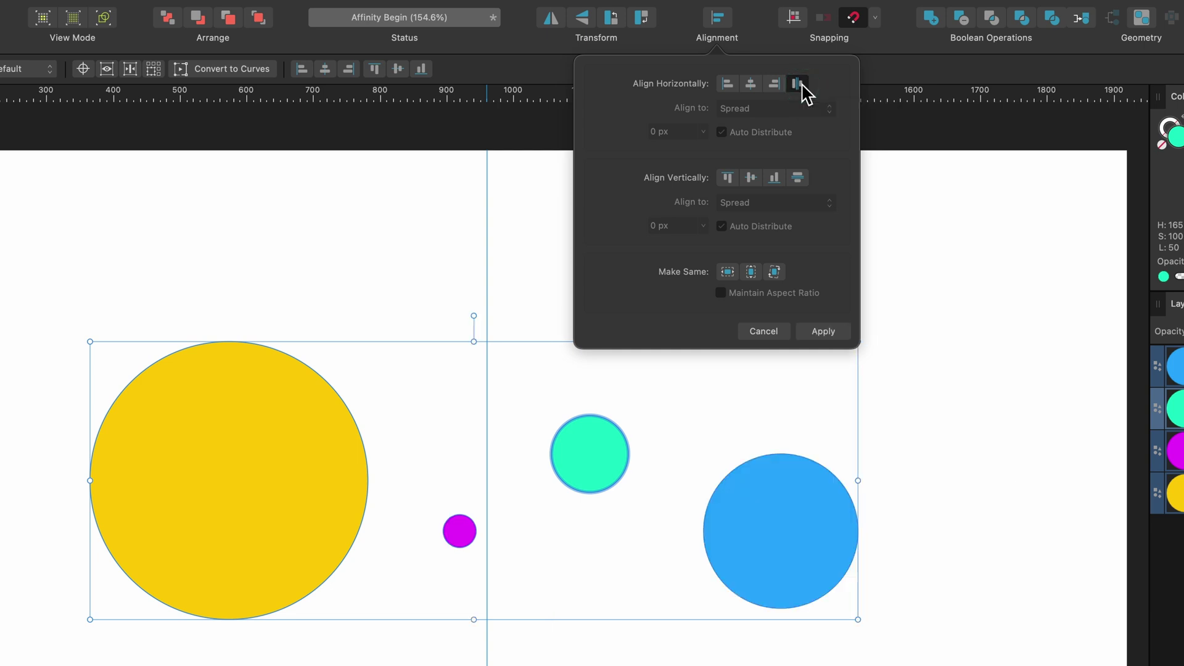
pyautogui.moveTo(751, 178)
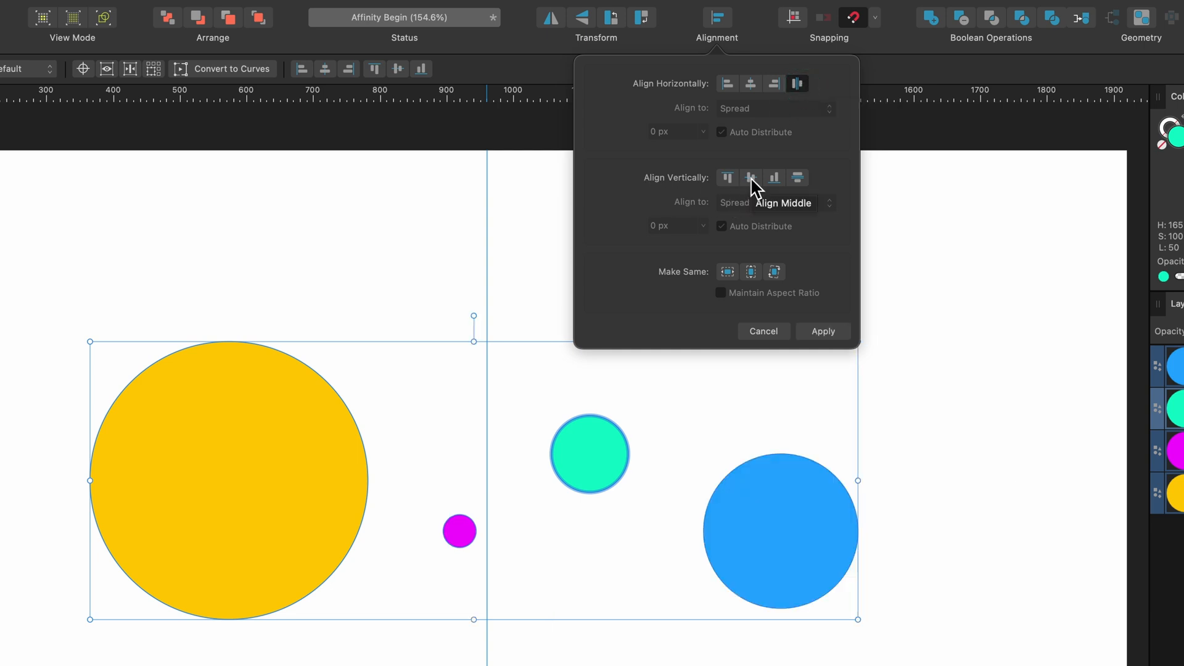
pyautogui.click(750, 178)
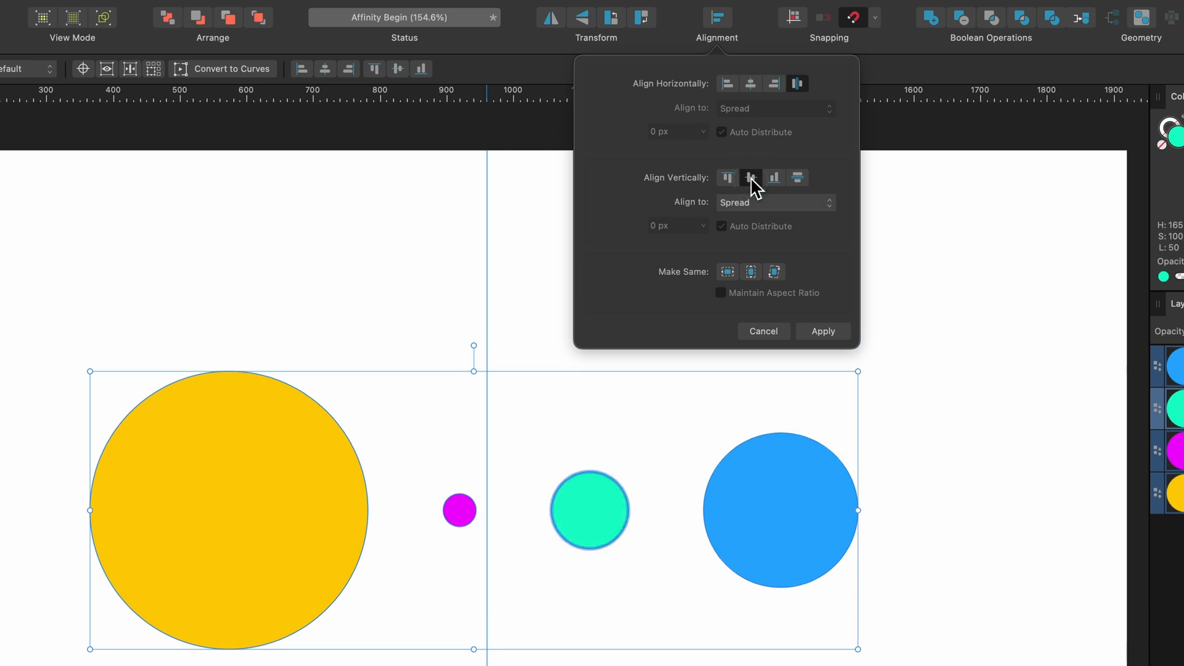
pyautogui.moveTo(712, 285)
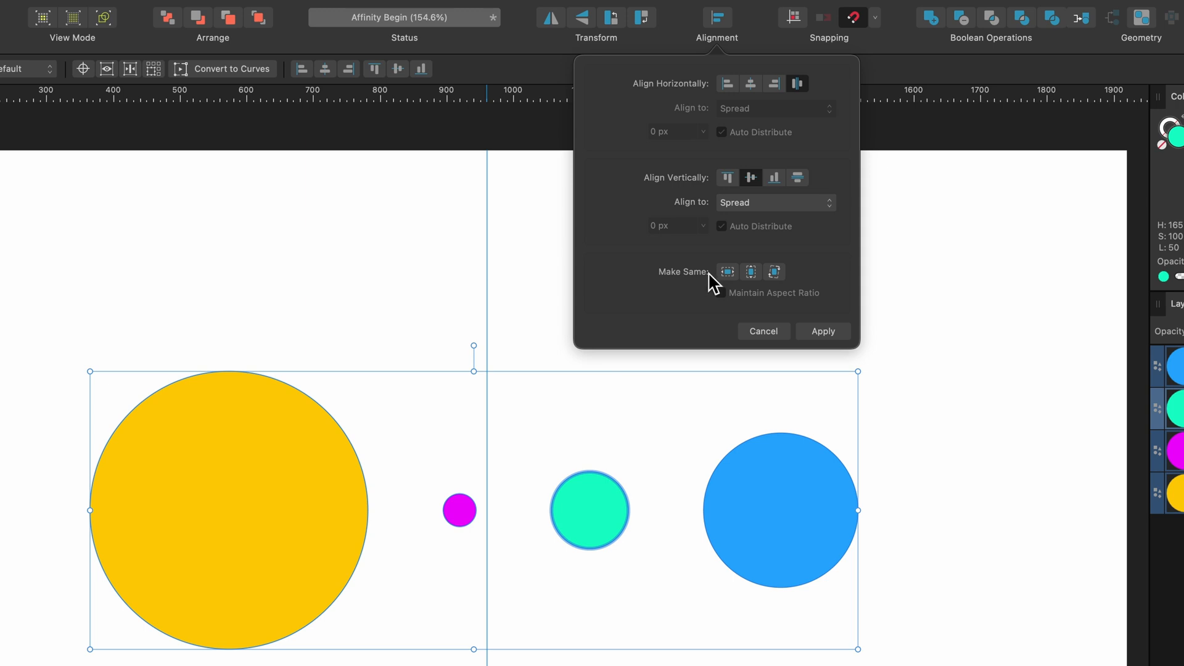
pyautogui.moveTo(726, 272)
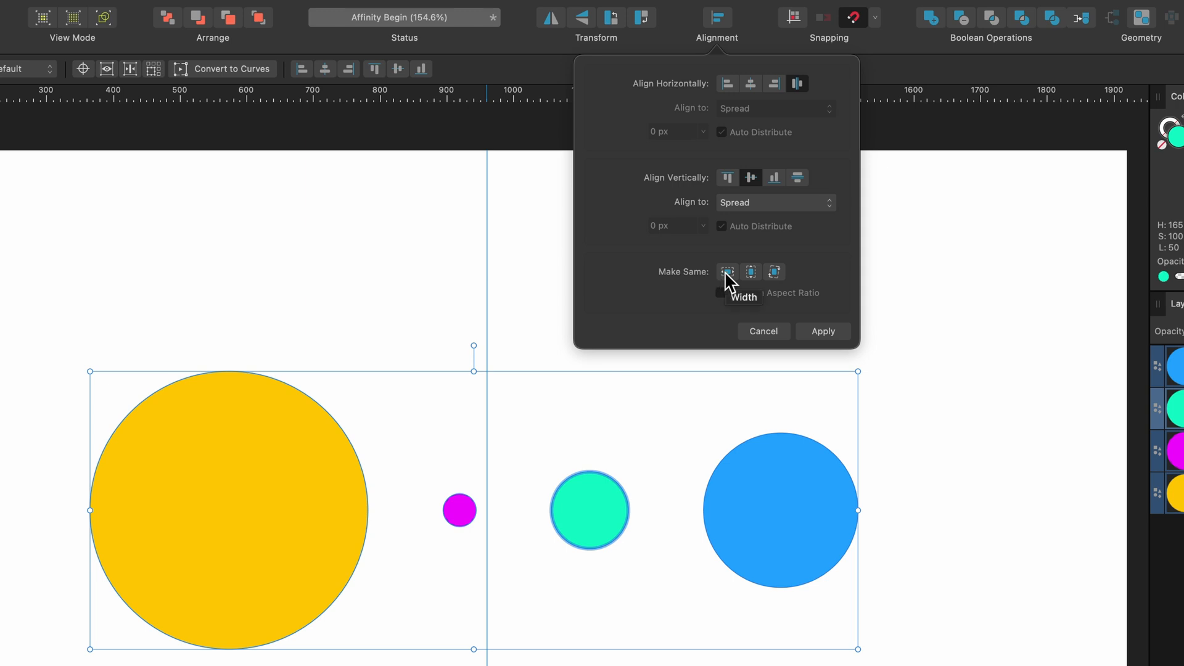
pyautogui.moveTo(729, 283)
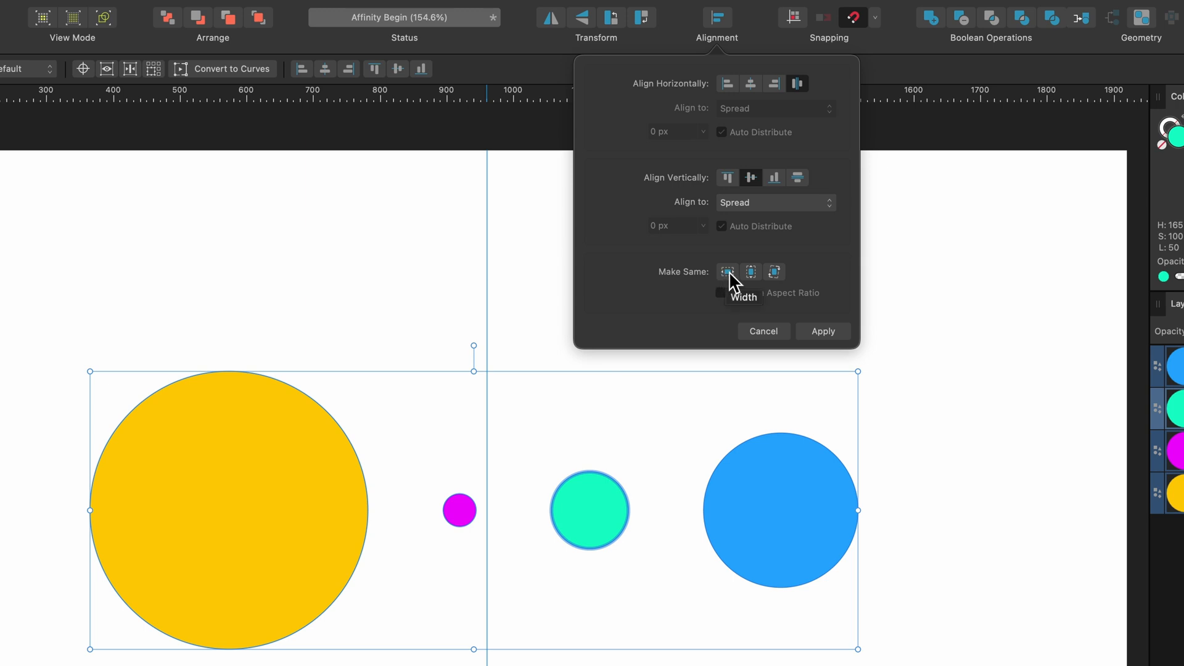
# Make all circles the teal circle's width with Maintain Aspect Ratio on
pyautogui.click(726, 272)
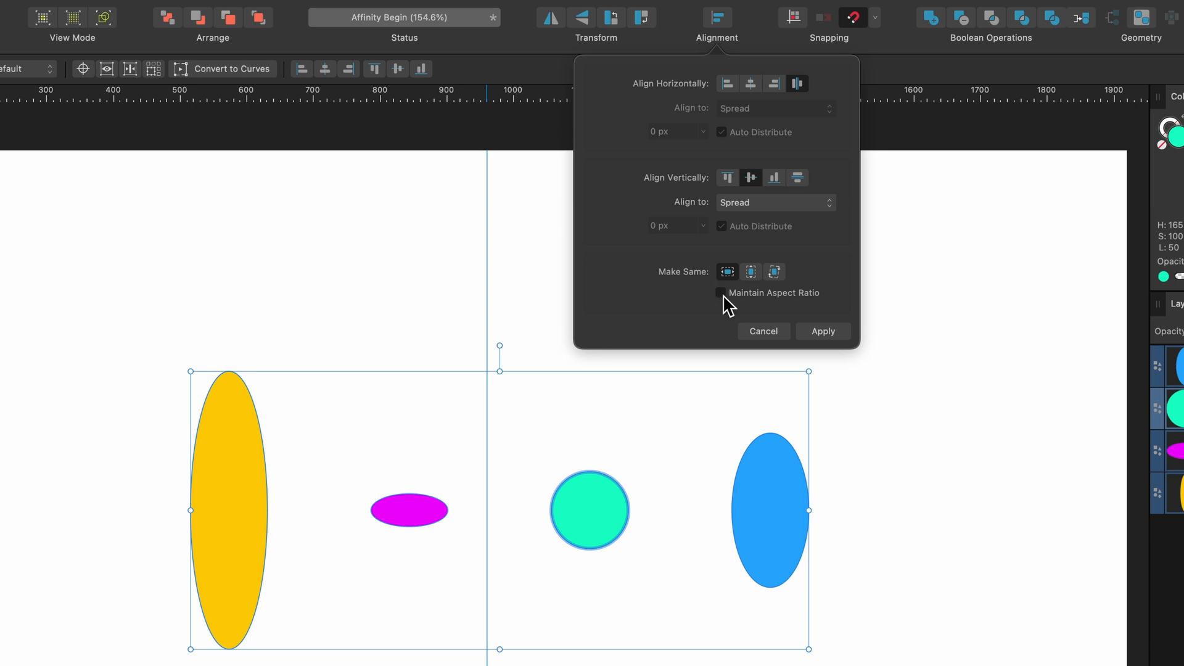
pyautogui.click(721, 293)
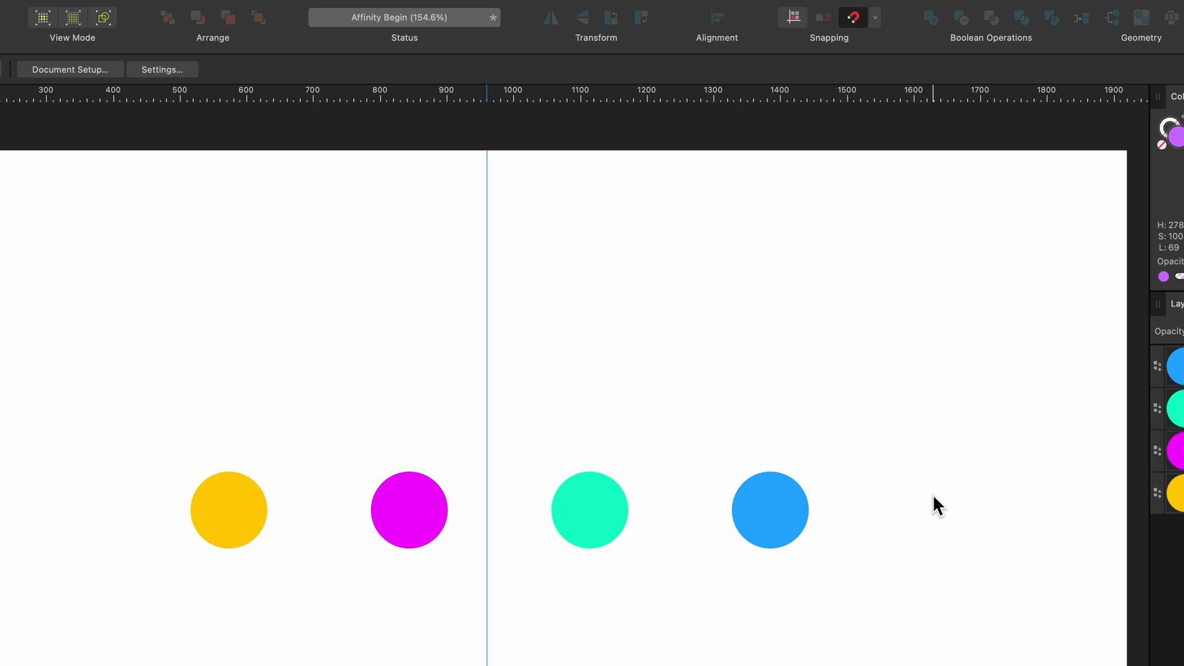
# Select the four triangles and make the upright middle one the key object
pyautogui.click(589, 509)
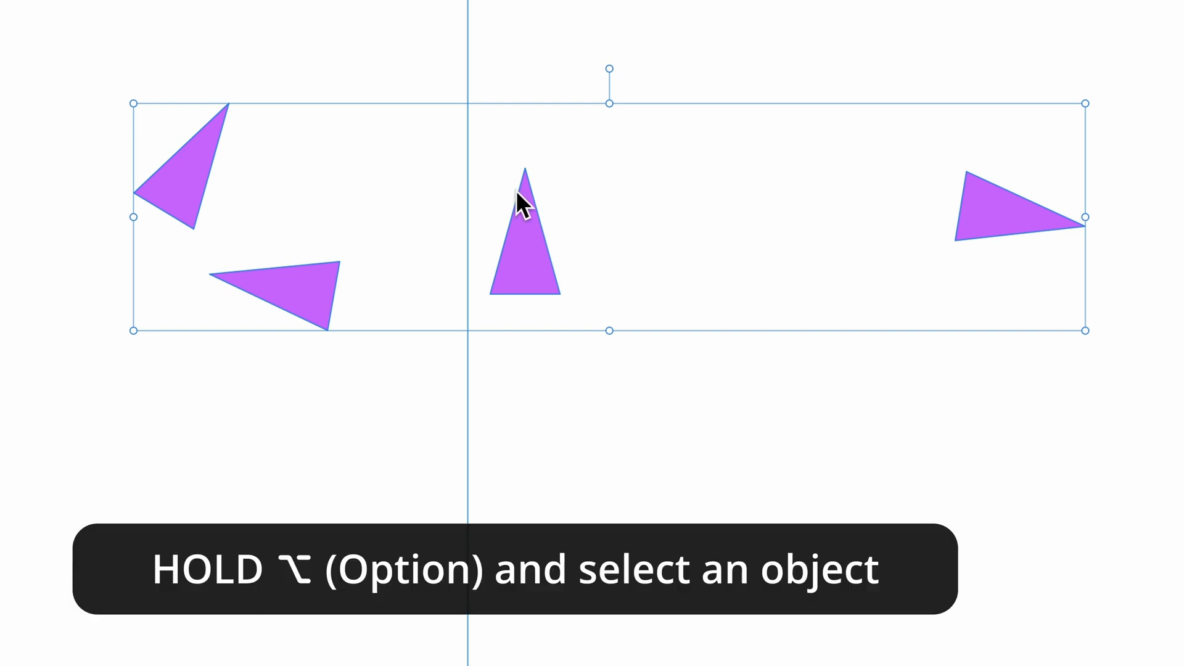
pyautogui.moveTo(534, 238)
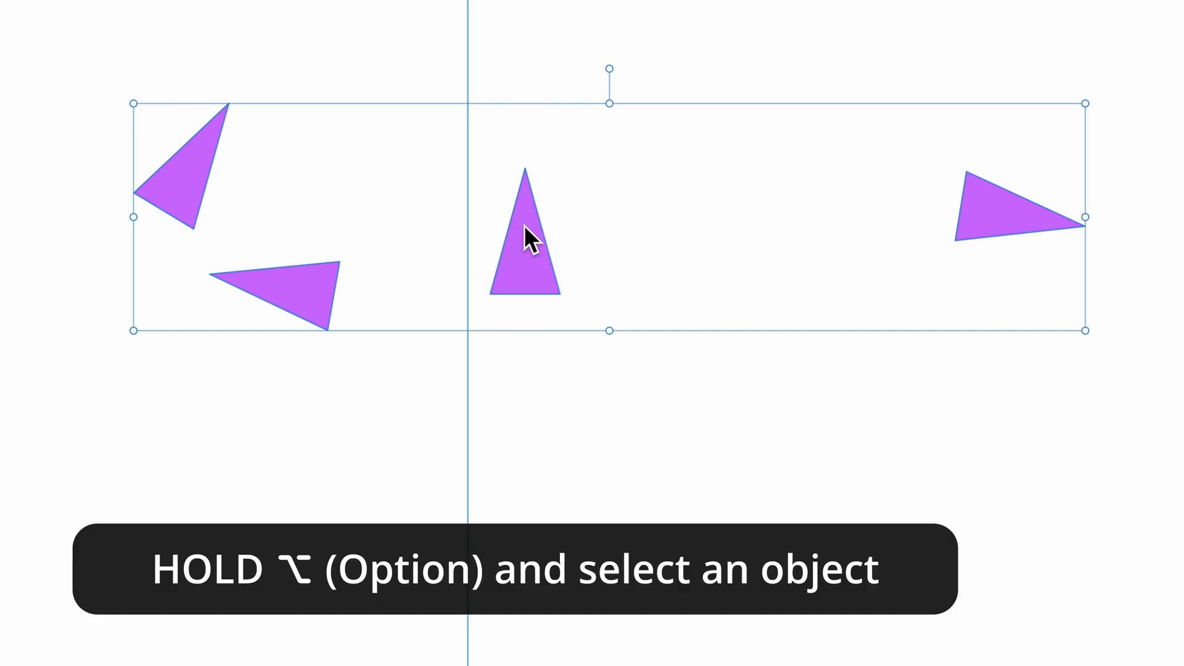
pyautogui.click(526, 234)
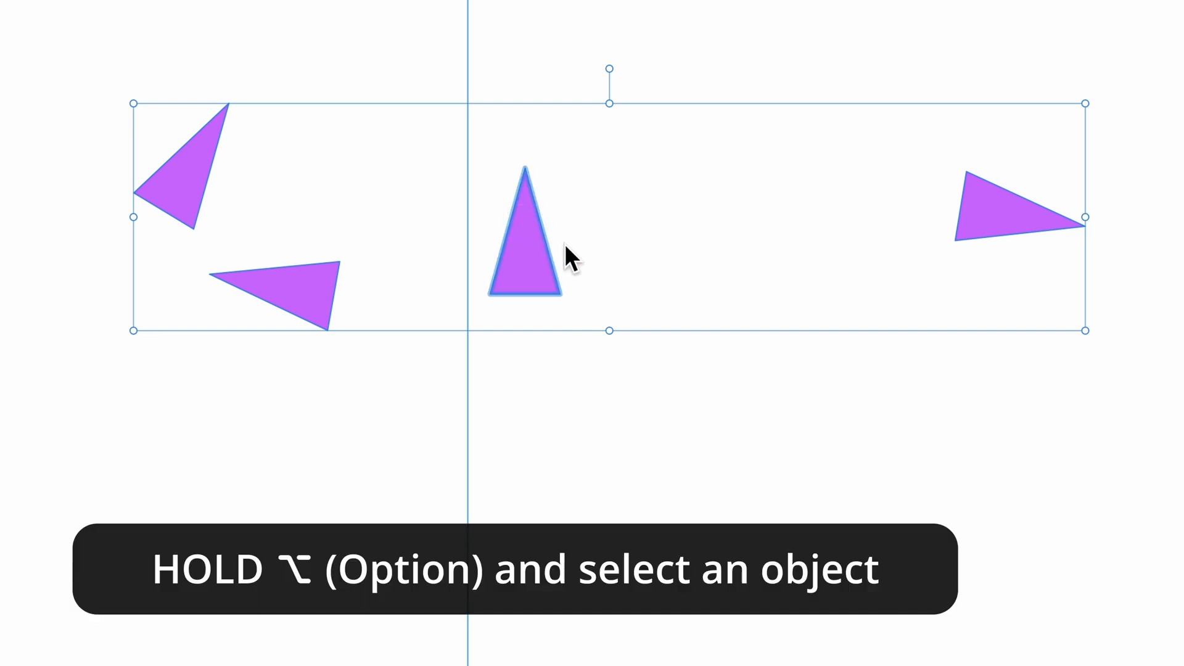
pyautogui.click(671, 15)
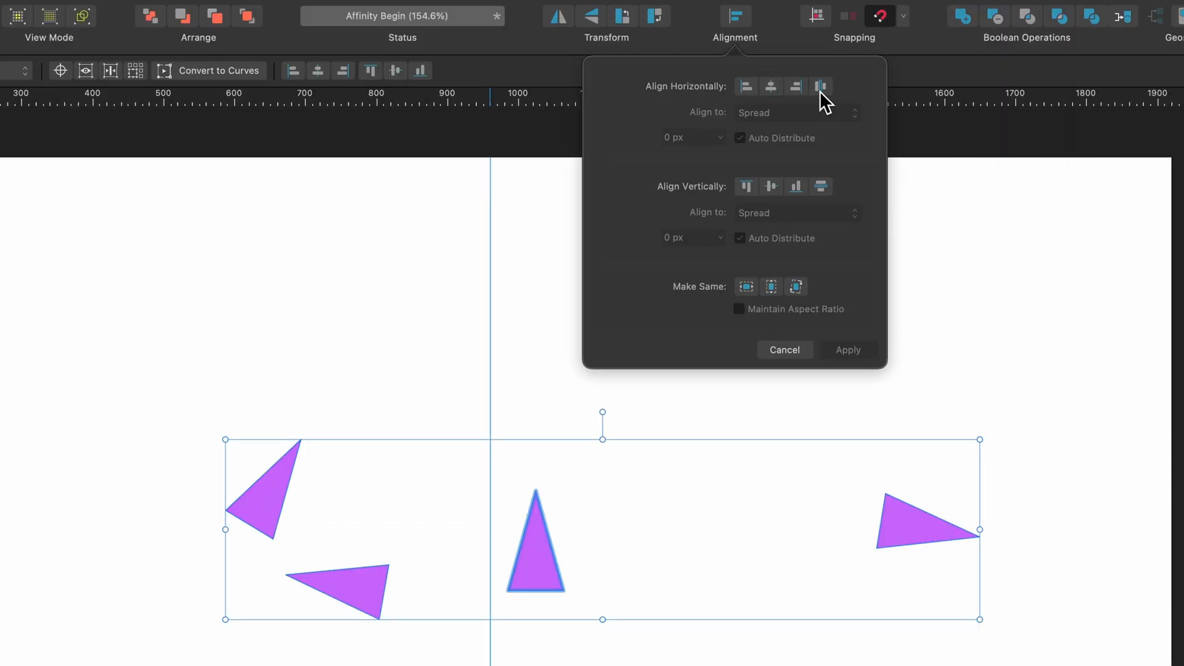
# Space the triangles horizontally, align their middles, and apply the matching changes
pyautogui.click(821, 85)
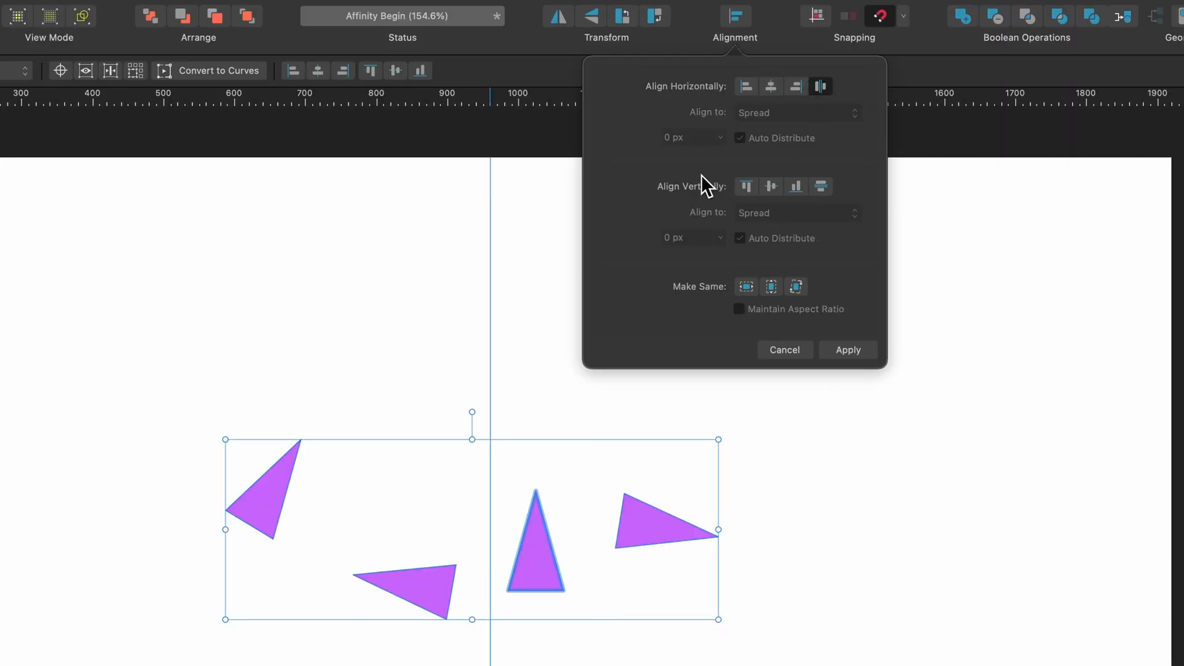
pyautogui.moveTo(771, 186)
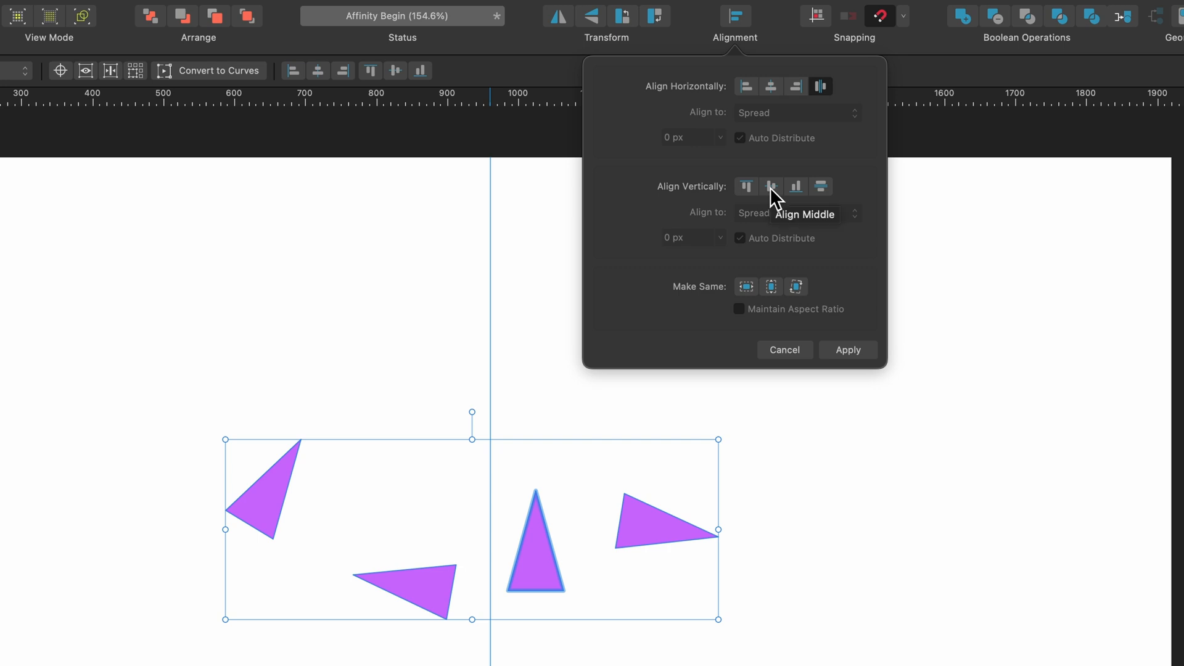
pyautogui.click(771, 187)
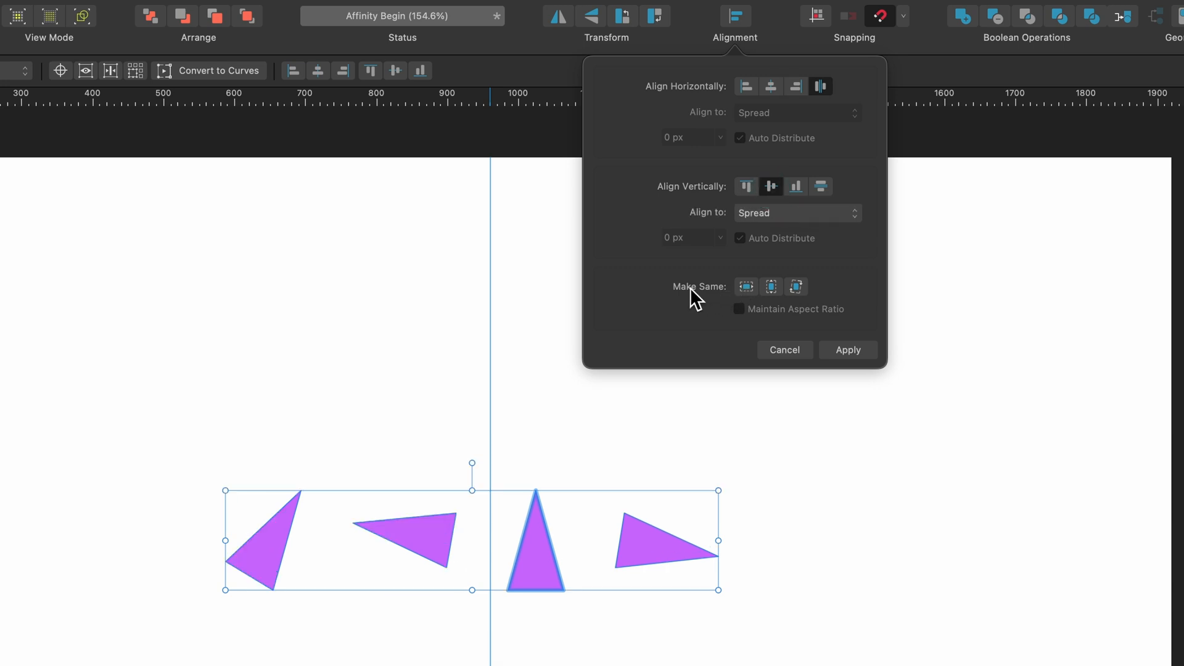
pyautogui.moveTo(795, 286)
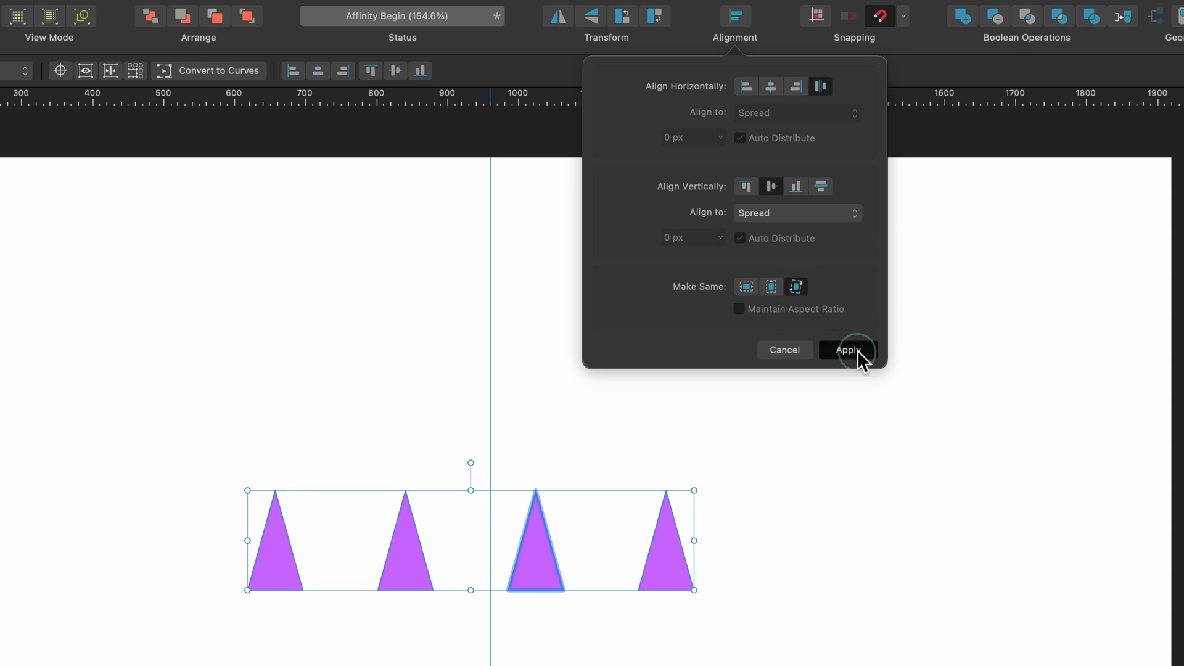
pyautogui.click(847, 349)
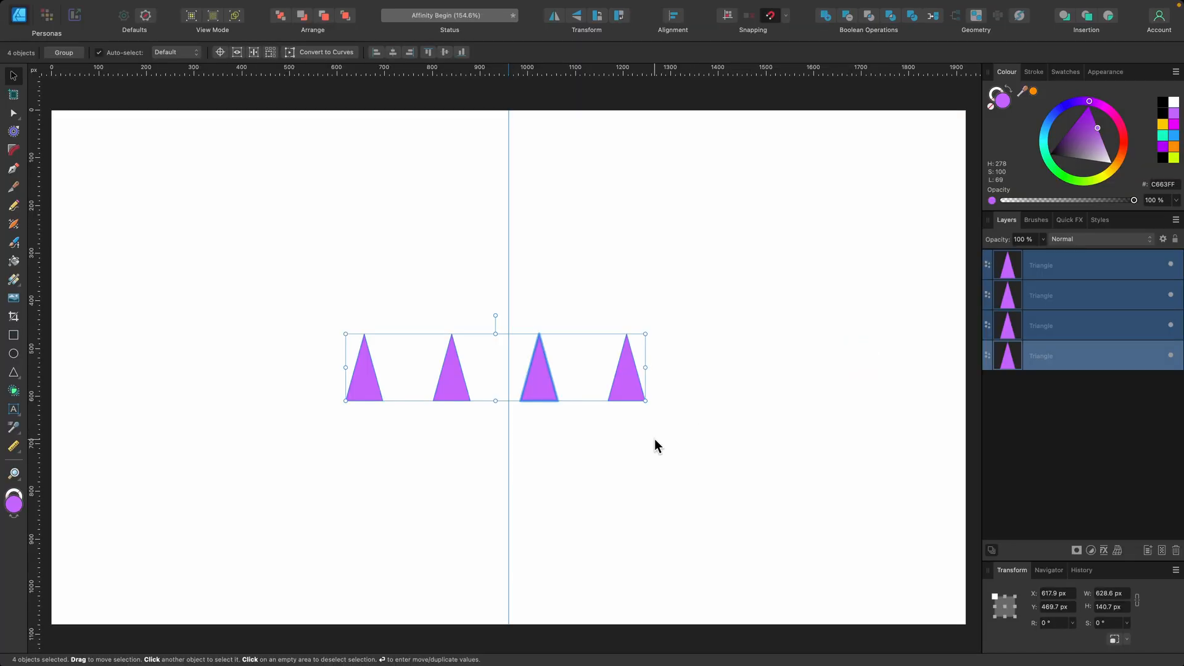